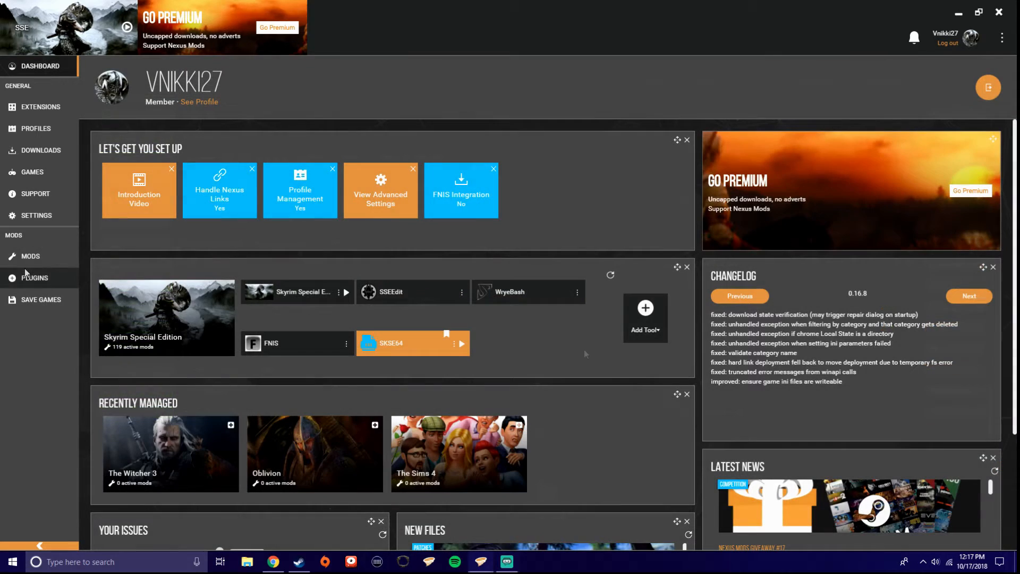
Show the installed mods list and reveal the NMM and MO import options
{"action": "left_click", "coordinate": [31, 256]}
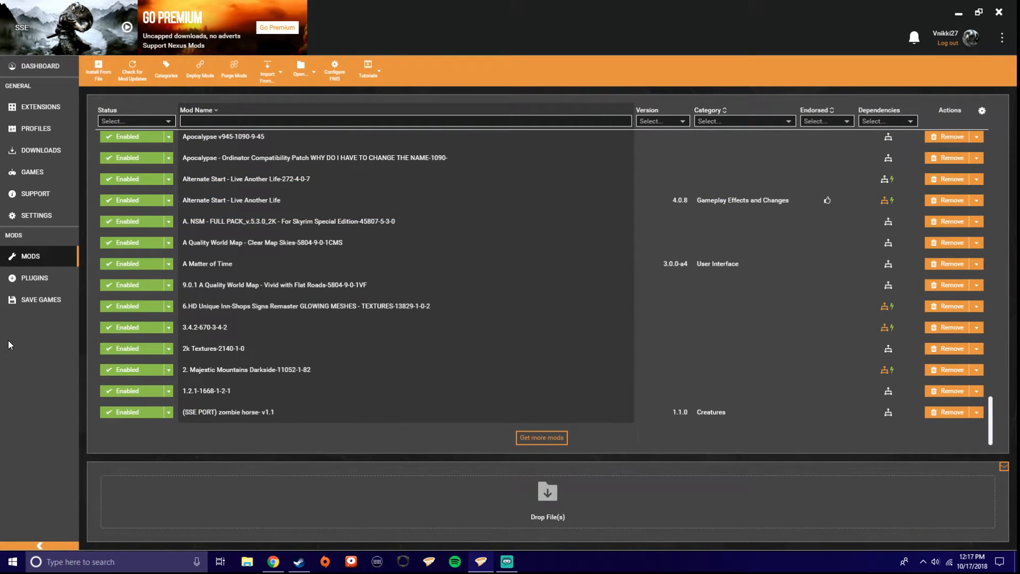
{"action": "mouse_move", "coordinate": [28, 340]}
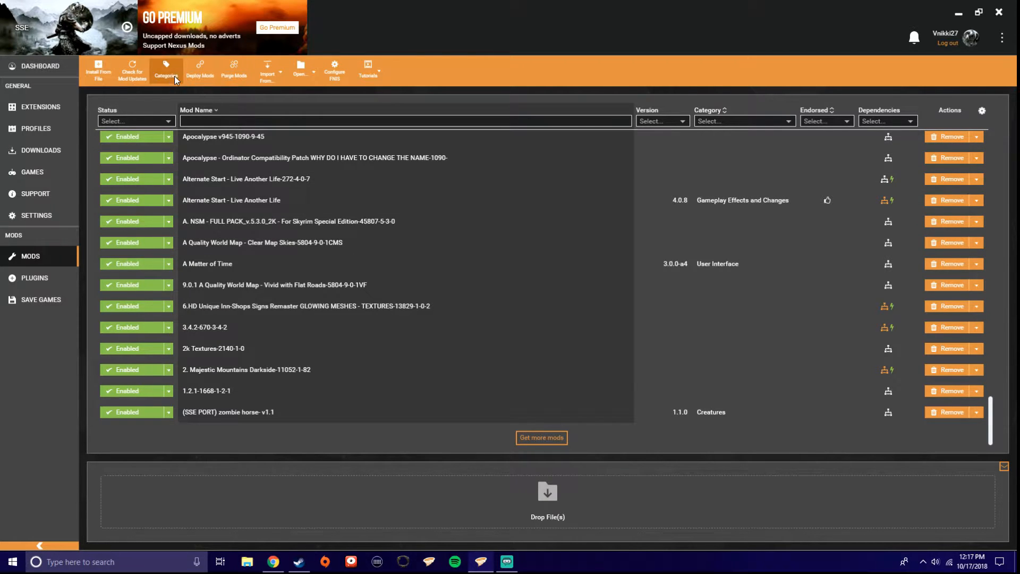
{"action": "mouse_move", "coordinate": [397, 82]}
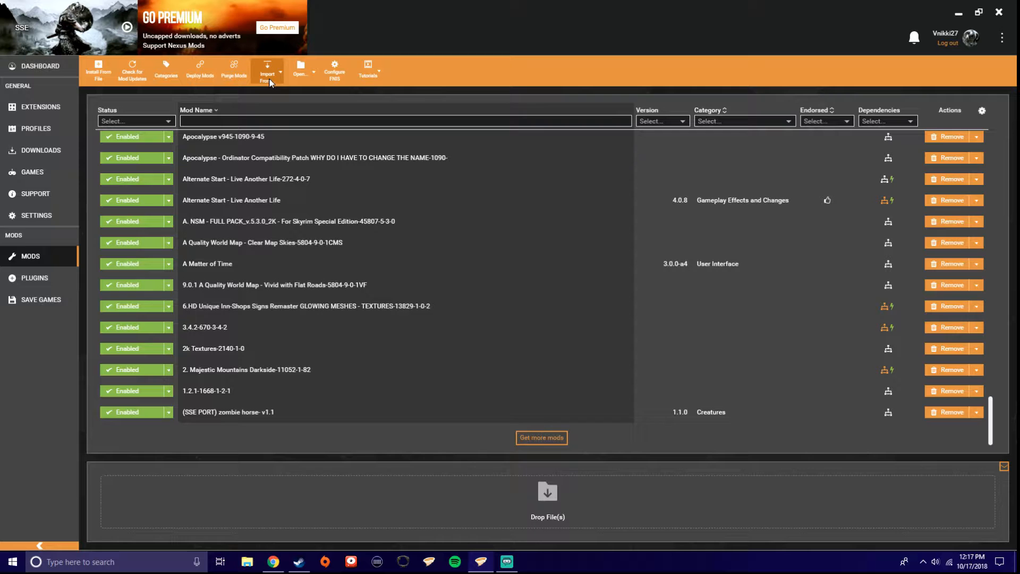
{"action": "left_click", "coordinate": [267, 70]}
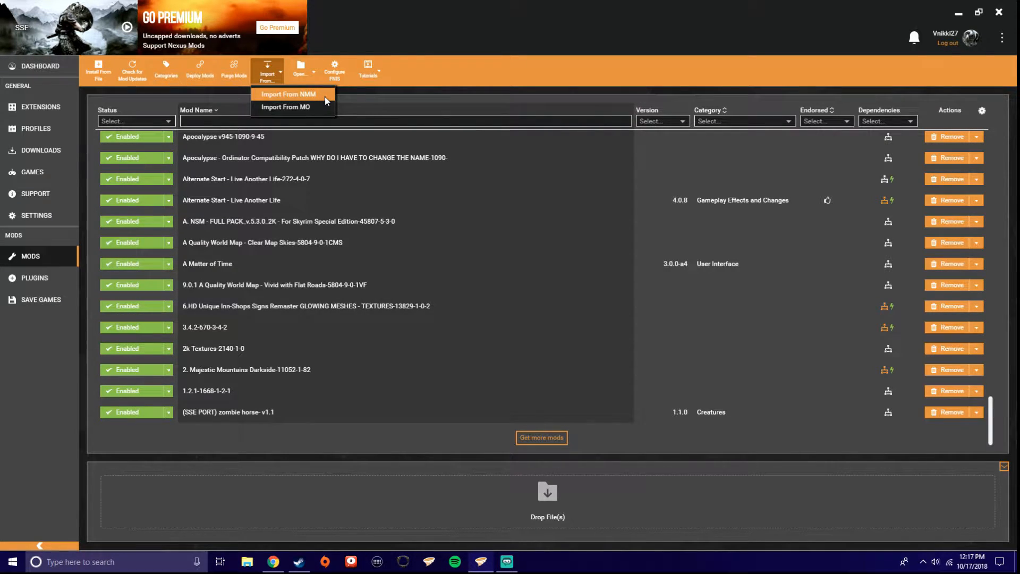
{"action": "mouse_move", "coordinate": [286, 107]}
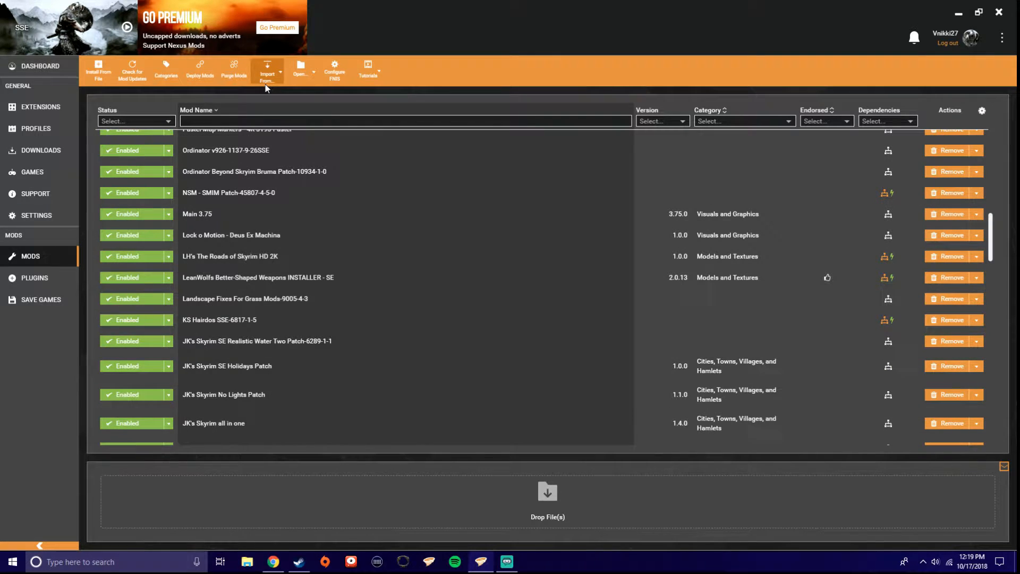
Choose Import From NMM to launch the Nexus Mod Manager import wizard
{"action": "left_click", "coordinate": [267, 71]}
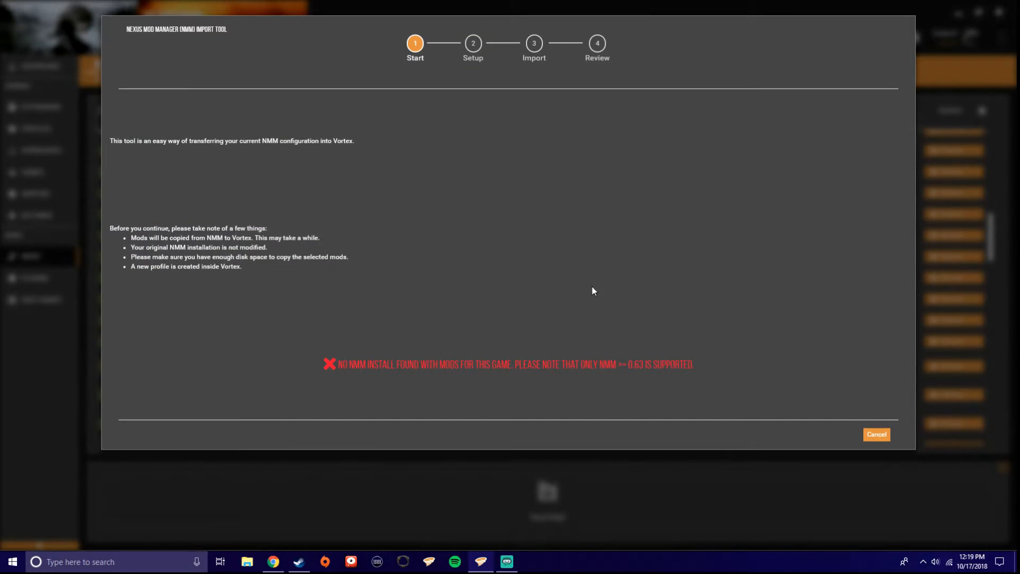
{"action": "mouse_move", "coordinate": [562, 314]}
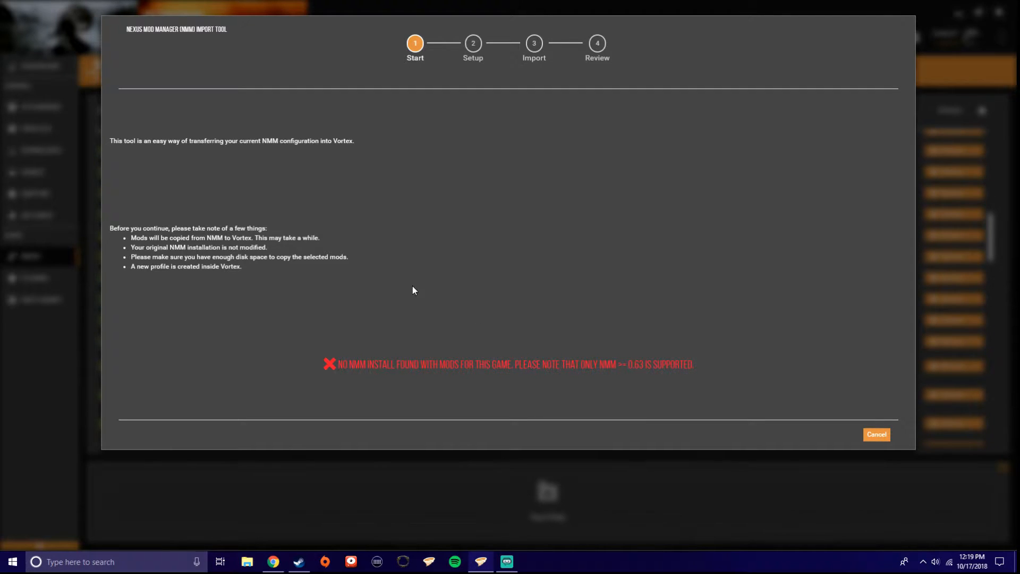
{"action": "mouse_move", "coordinate": [774, 241]}
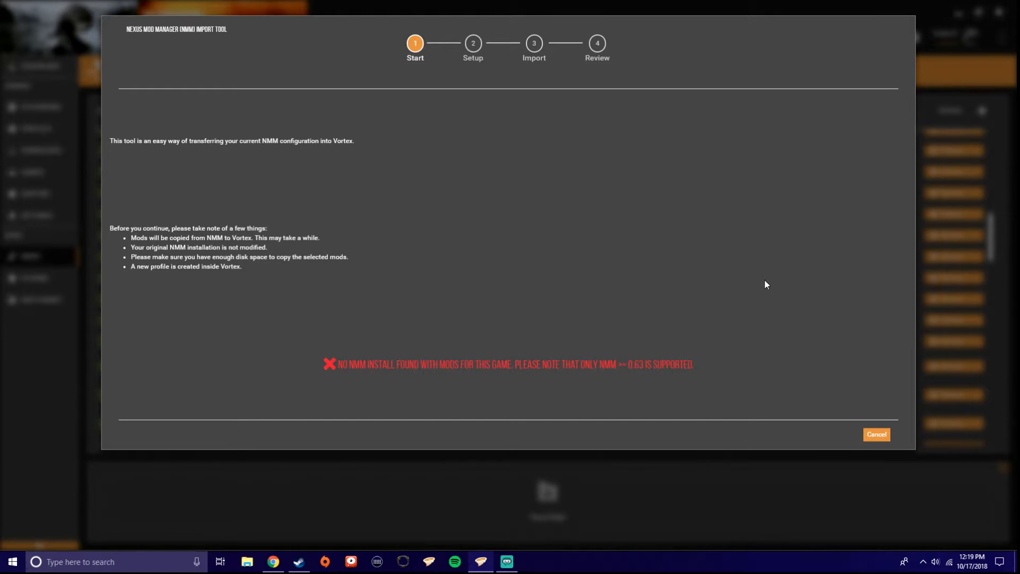
{"action": "mouse_move", "coordinate": [774, 280]}
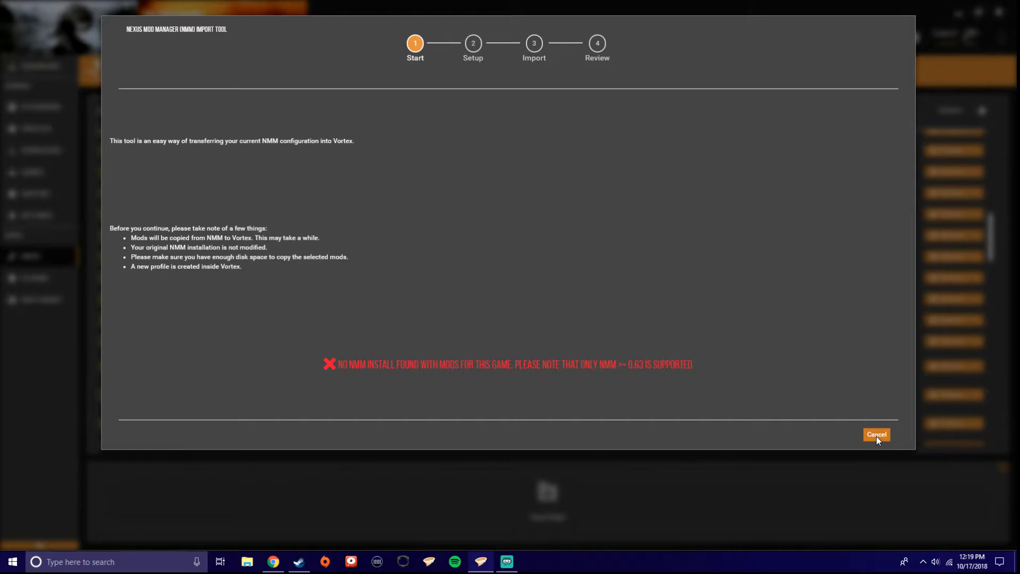
Cancel the NMM import tool and scroll through the enabled Skyrim SE mods
{"action": "left_click", "coordinate": [877, 435]}
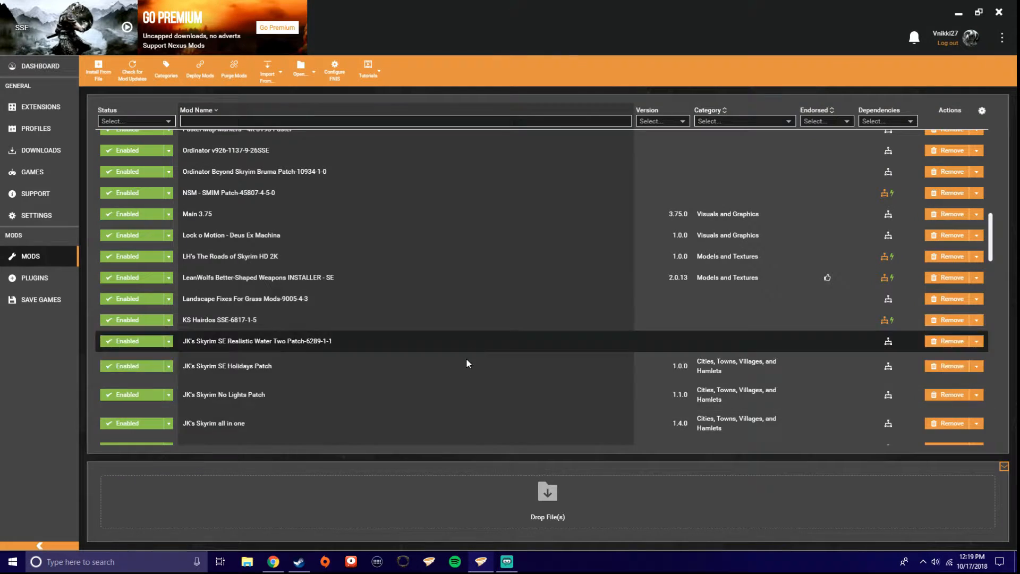
{"action": "scroll", "scroll_direction": "down", "scroll_amount": 3}
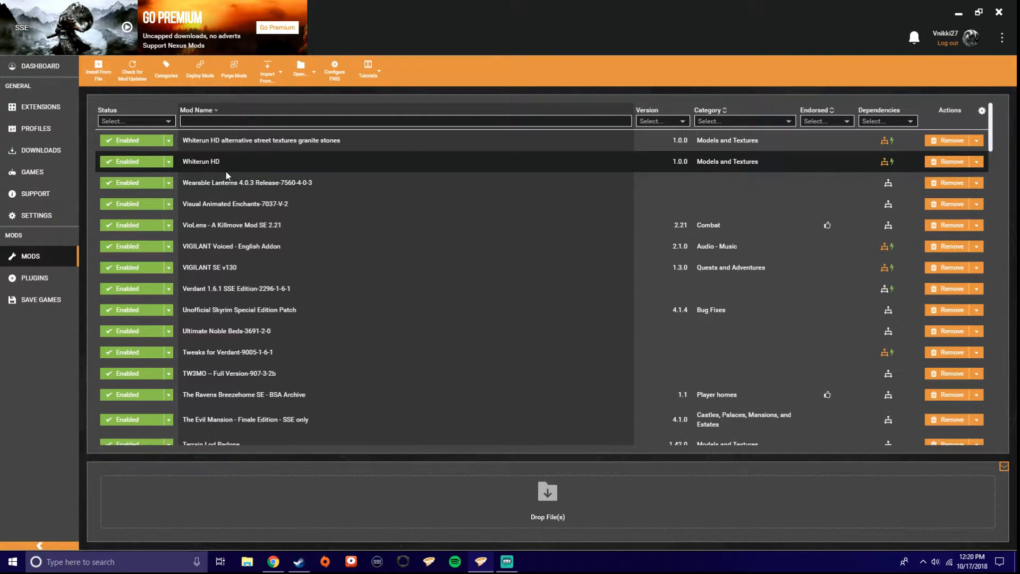
{"action": "mouse_move", "coordinate": [151, 130]}
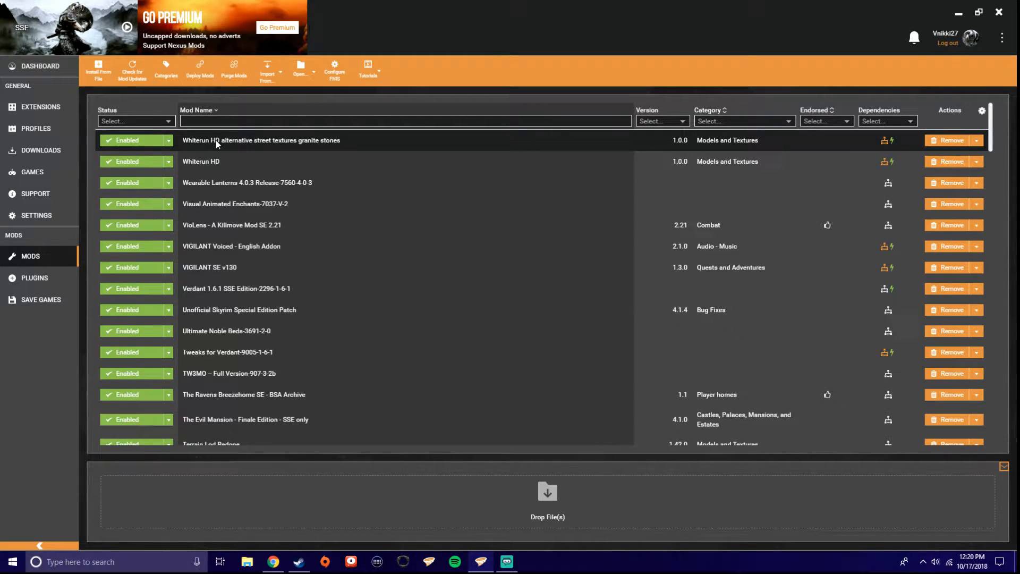
{"action": "scroll", "scroll_direction": "down", "scroll_amount": 3}
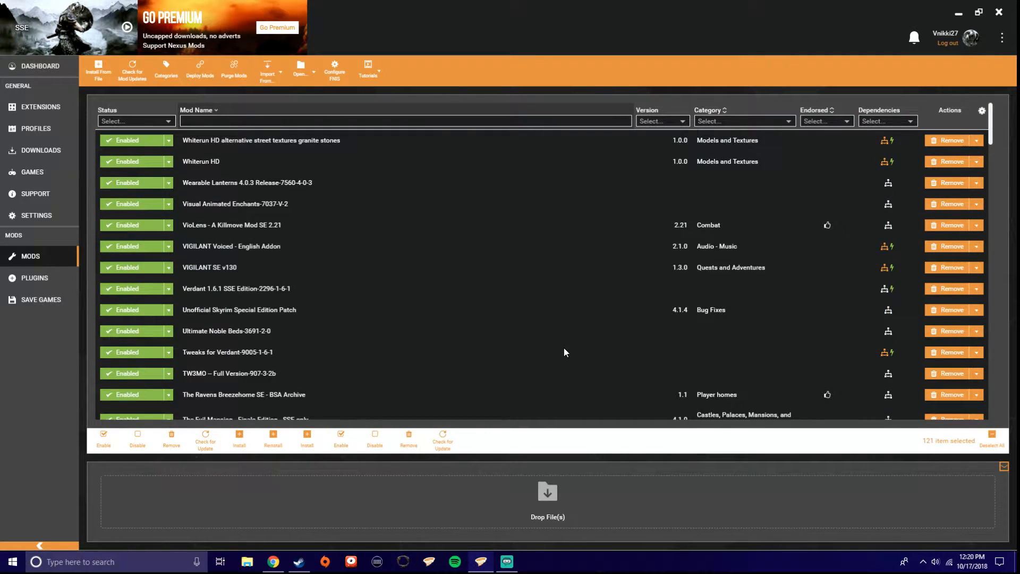
{"action": "mouse_move", "coordinate": [281, 522]}
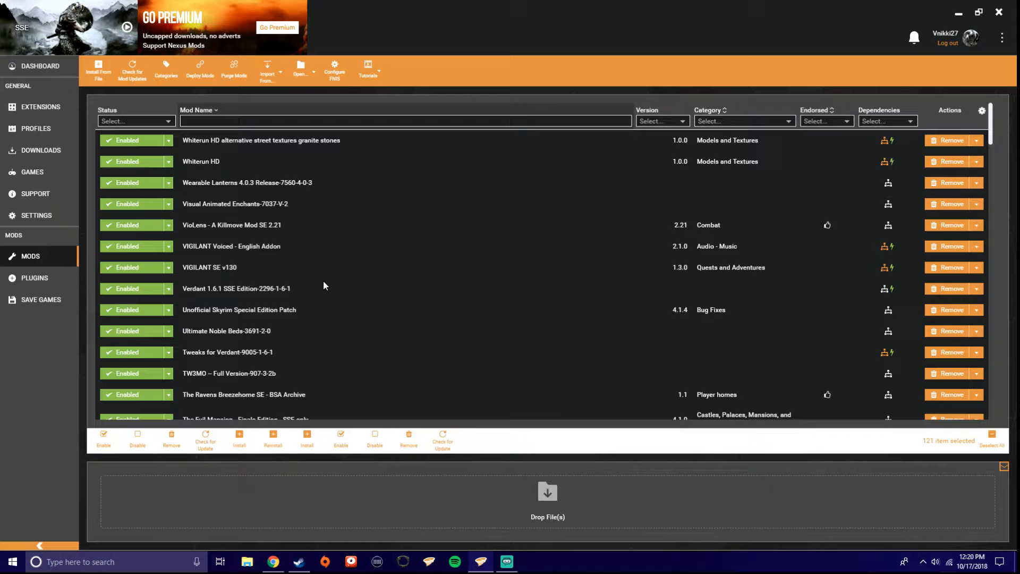
{"action": "mouse_move", "coordinate": [252, 240]}
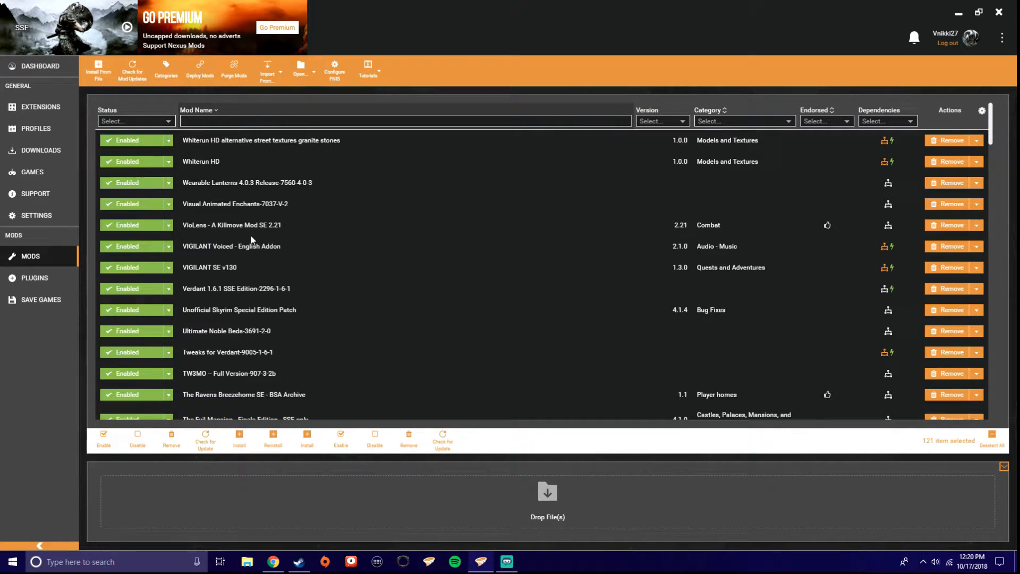
{"action": "mouse_move", "coordinate": [256, 222]}
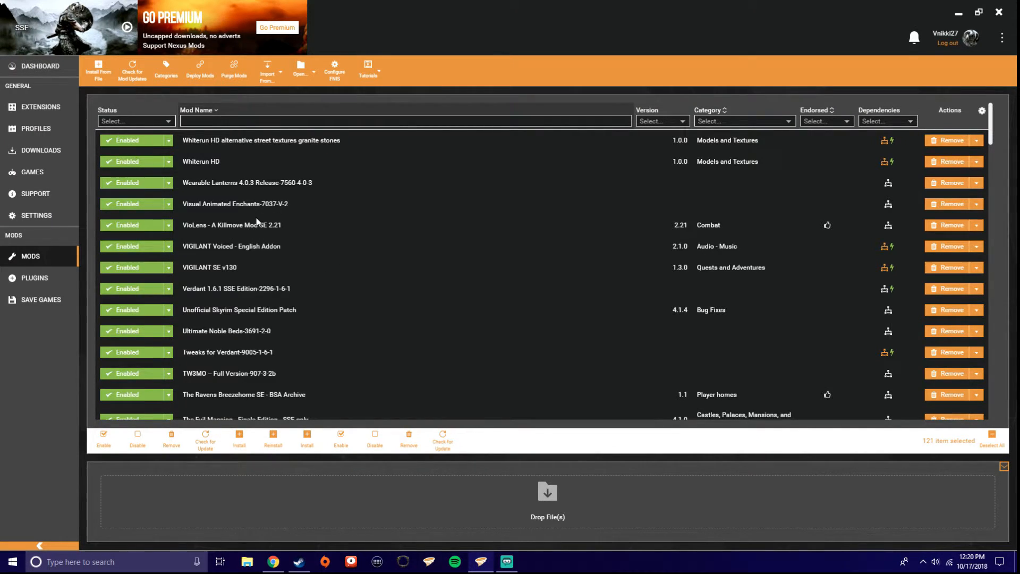
{"action": "scroll", "scroll_direction": "down", "scroll_amount": 3}
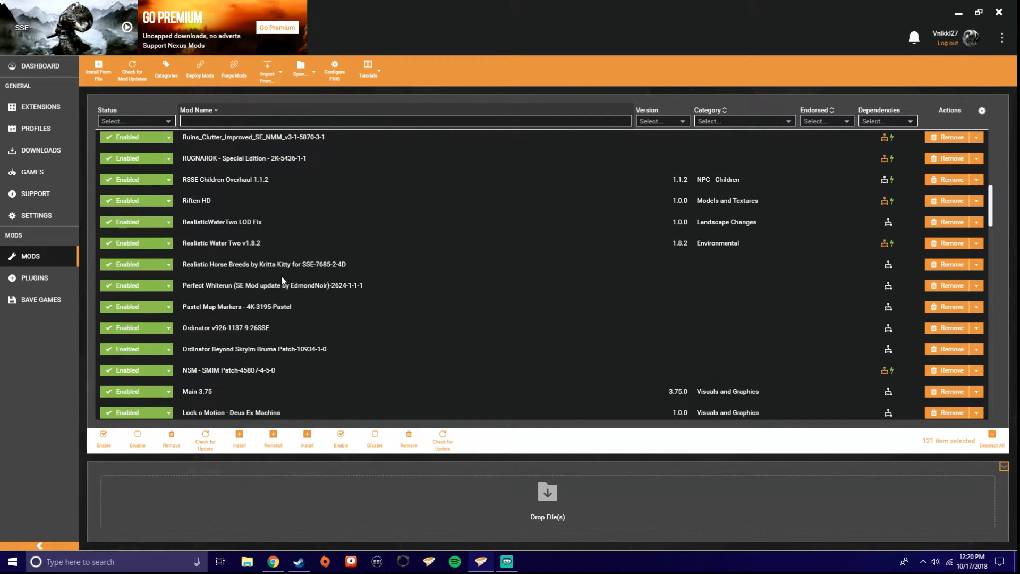
{"action": "scroll", "scroll_direction": "down", "scroll_amount": 3}
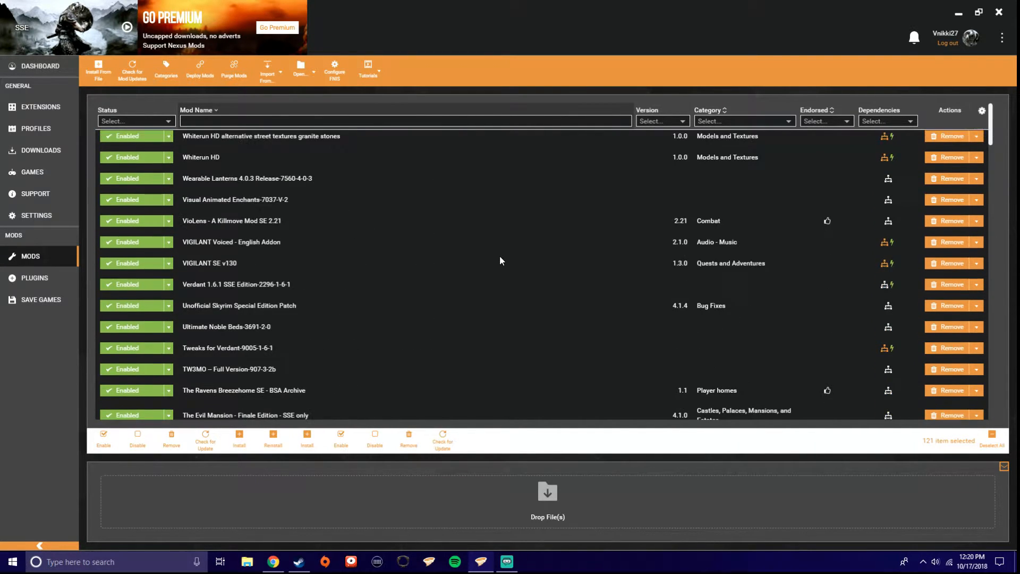
{"action": "scroll", "scroll_direction": "down", "scroll_amount": 3}
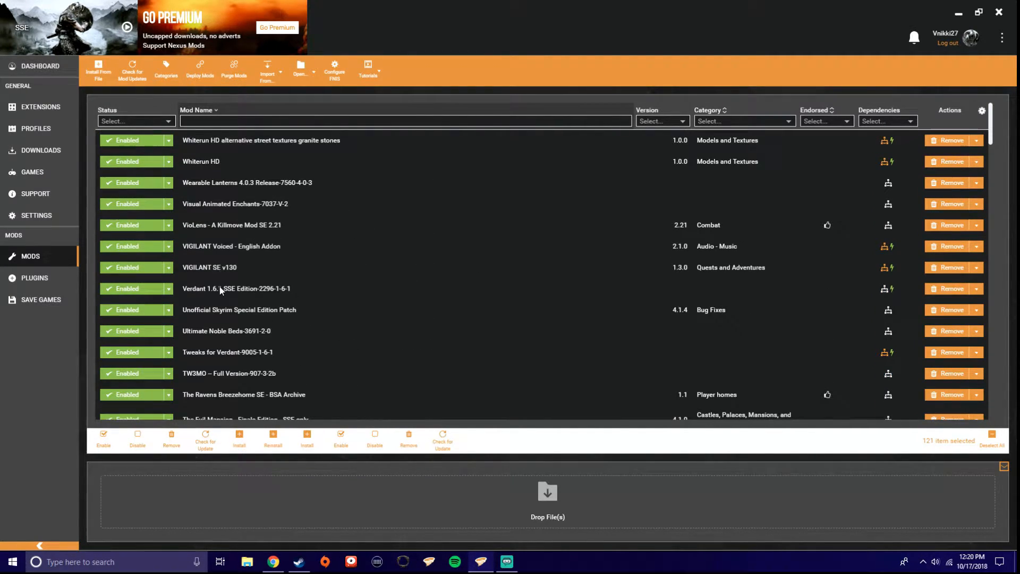
{"action": "mouse_move", "coordinate": [499, 456]}
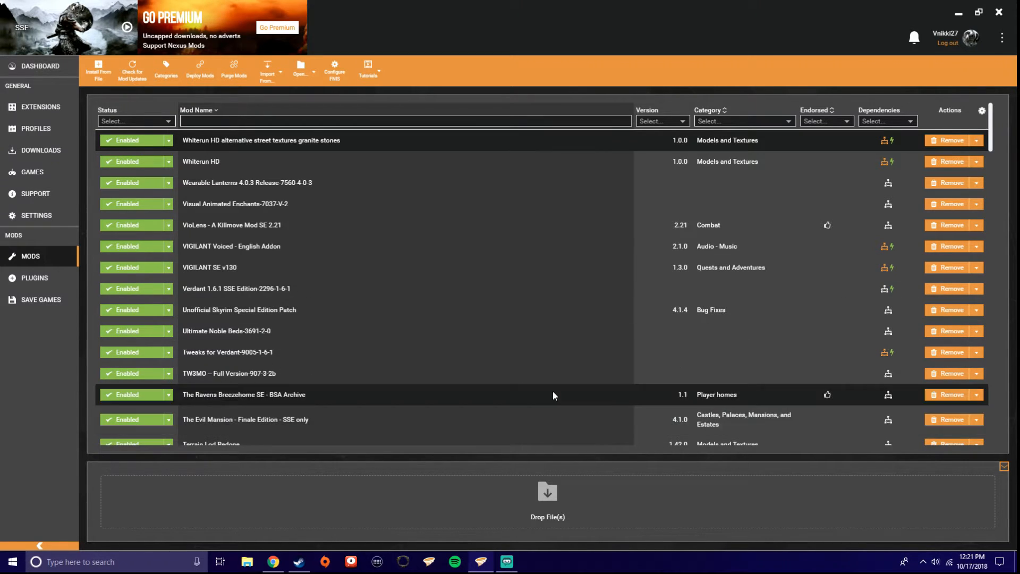
Confirm no notifications exist and open the Dependencies filter showing Conflict and Unsolved
{"action": "left_click", "coordinate": [914, 37]}
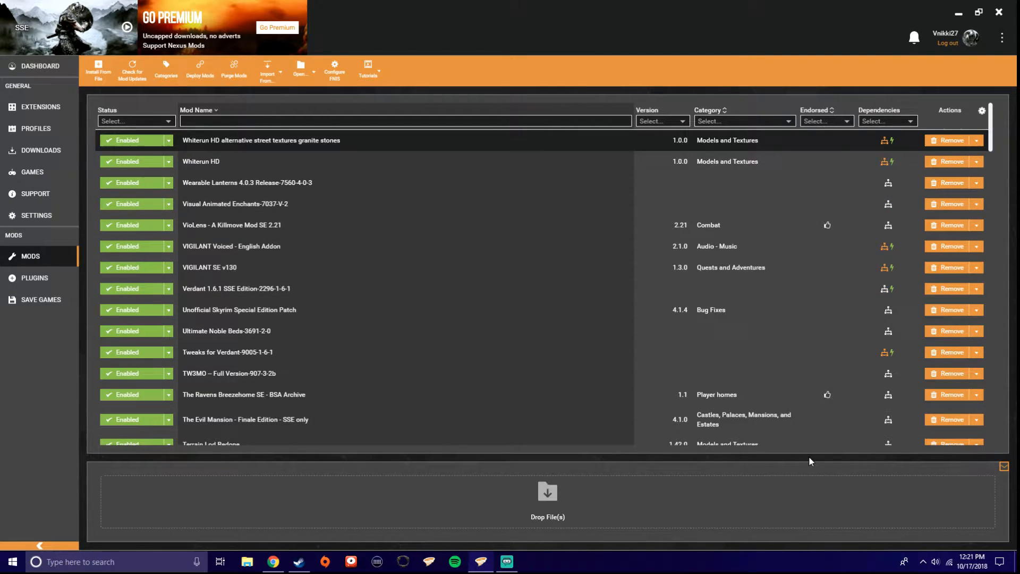
{"action": "left_click", "coordinate": [260, 203]}
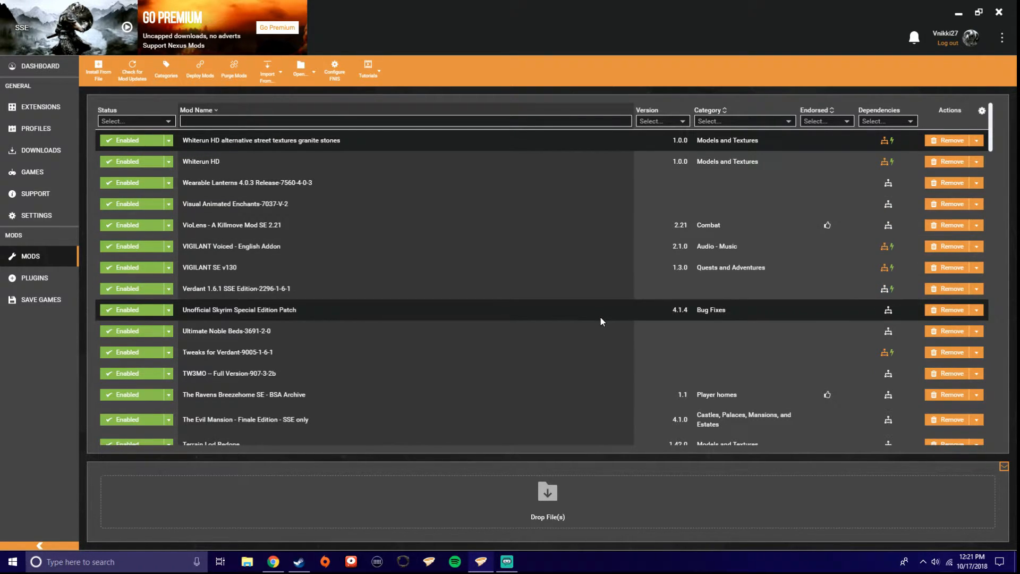
{"action": "left_click", "coordinate": [914, 38]}
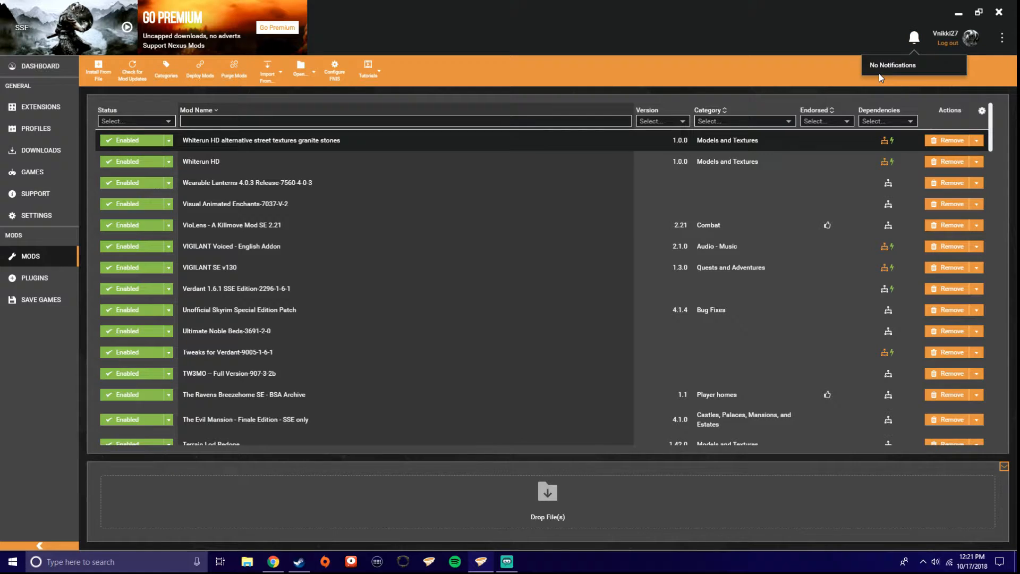
{"action": "mouse_move", "coordinate": [937, 69]}
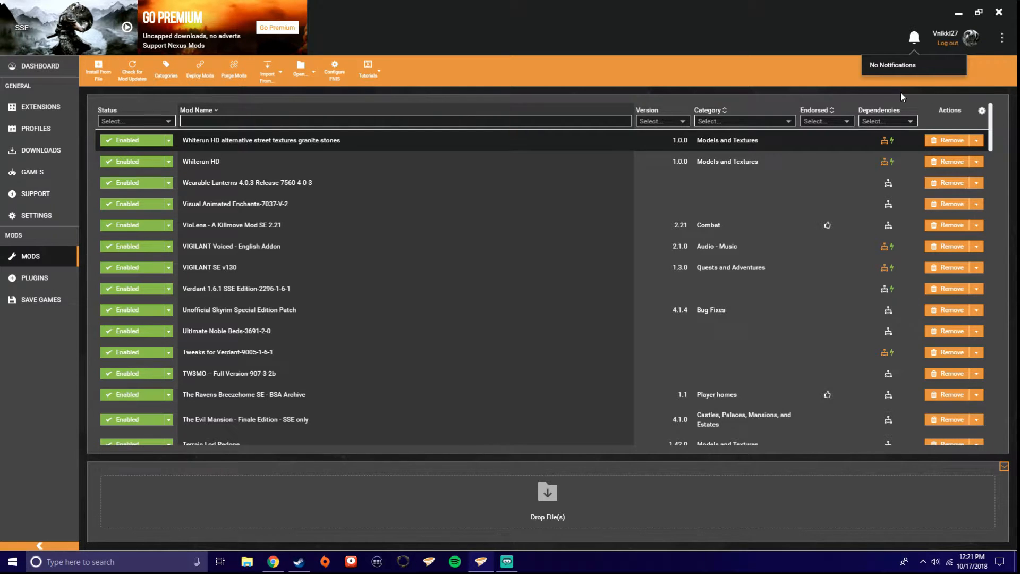
{"action": "scroll", "scroll_direction": "down", "scroll_amount": 3}
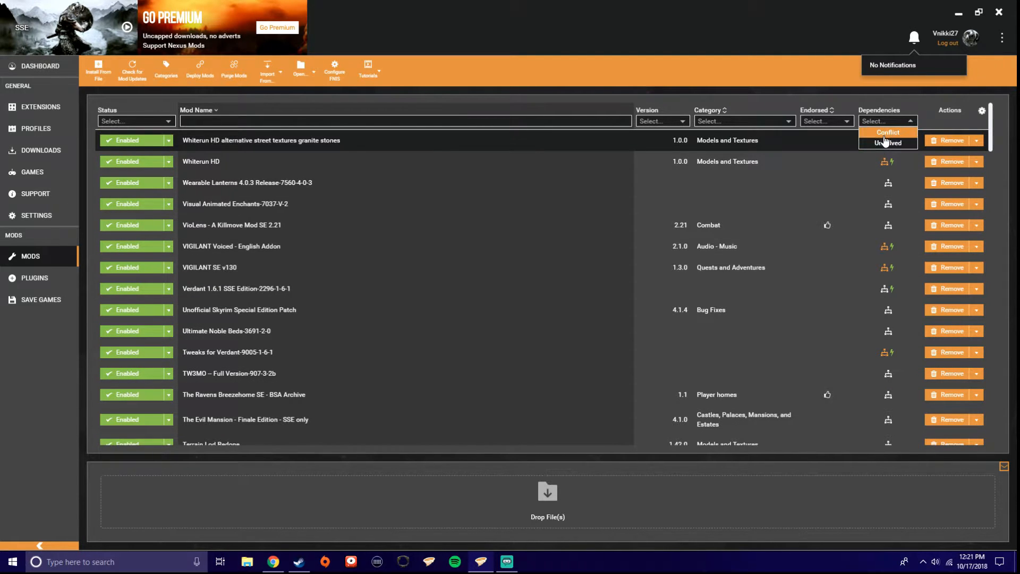
Filter the Dependencies column to Conflict, showing 43 of 121 mods
{"action": "left_click", "coordinate": [888, 132]}
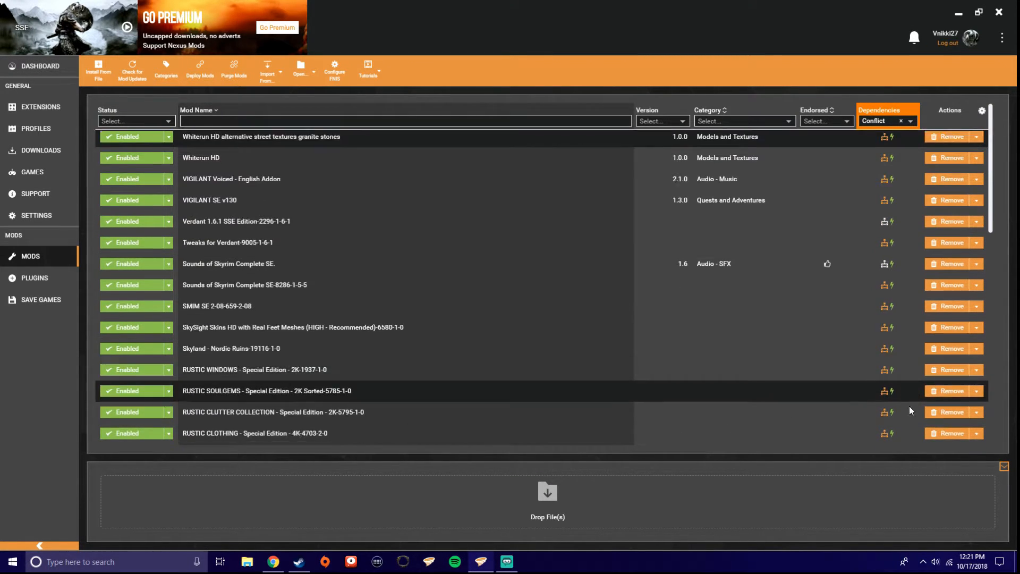
{"action": "scroll", "scroll_direction": "down", "scroll_amount": 3}
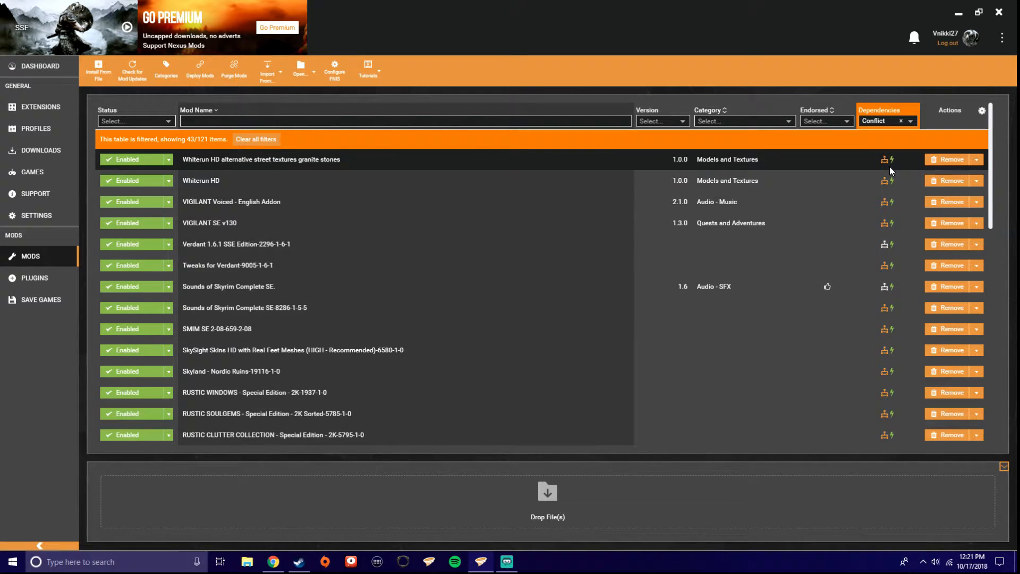
{"action": "mouse_move", "coordinate": [886, 159]}
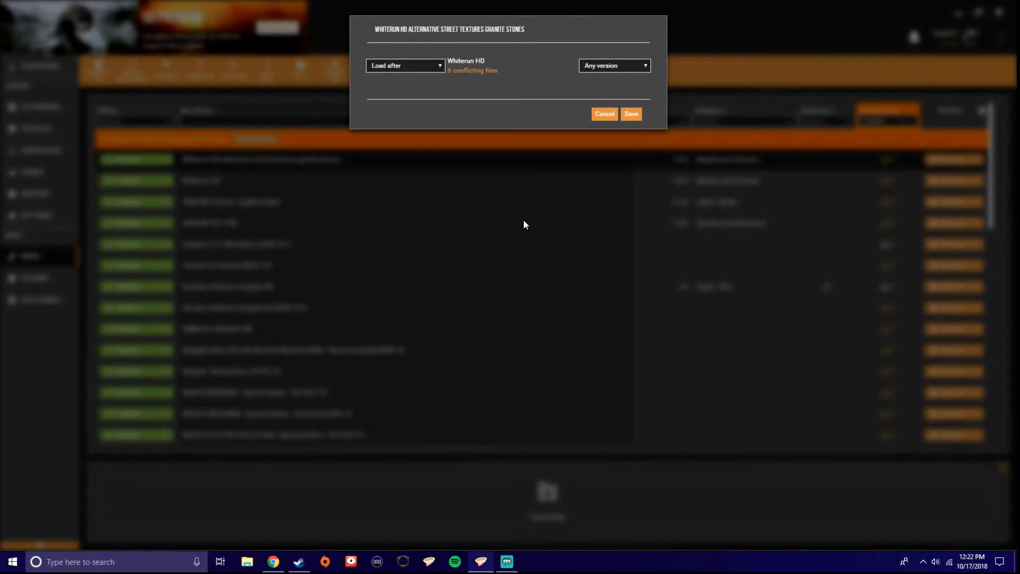
{"action": "mouse_move", "coordinate": [500, 84]}
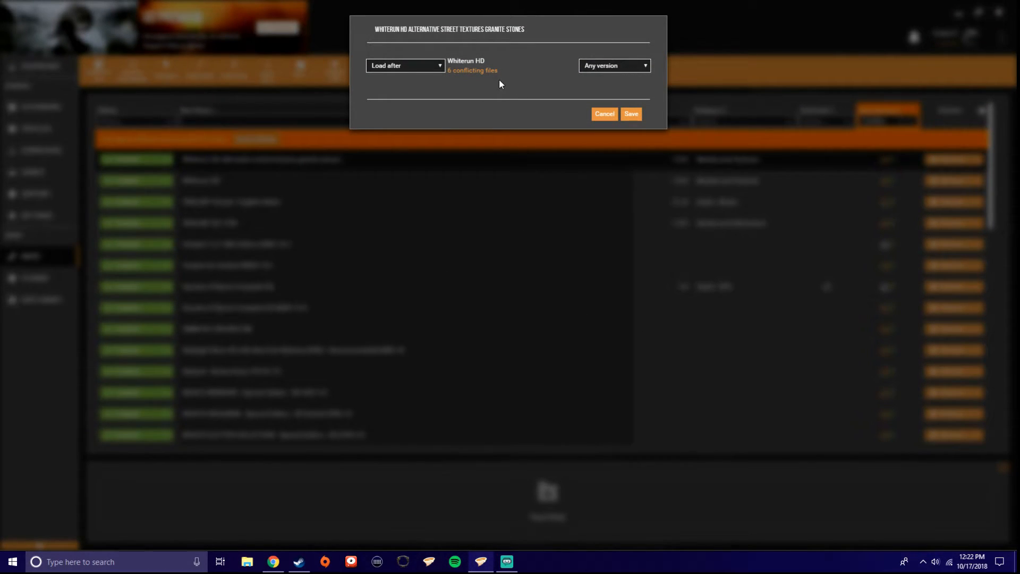
{"action": "mouse_move", "coordinate": [371, 31]}
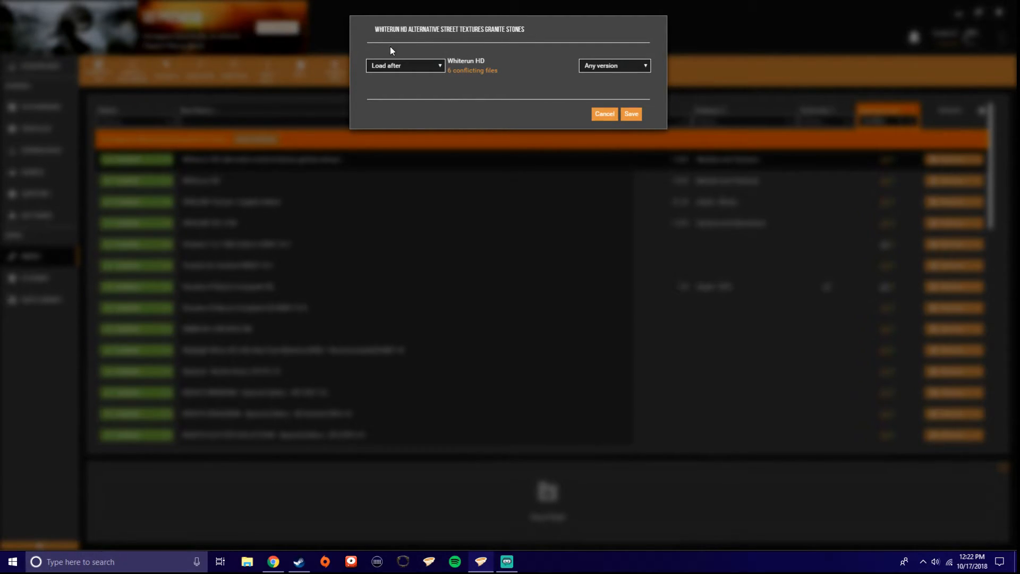
{"action": "mouse_move", "coordinate": [391, 50]}
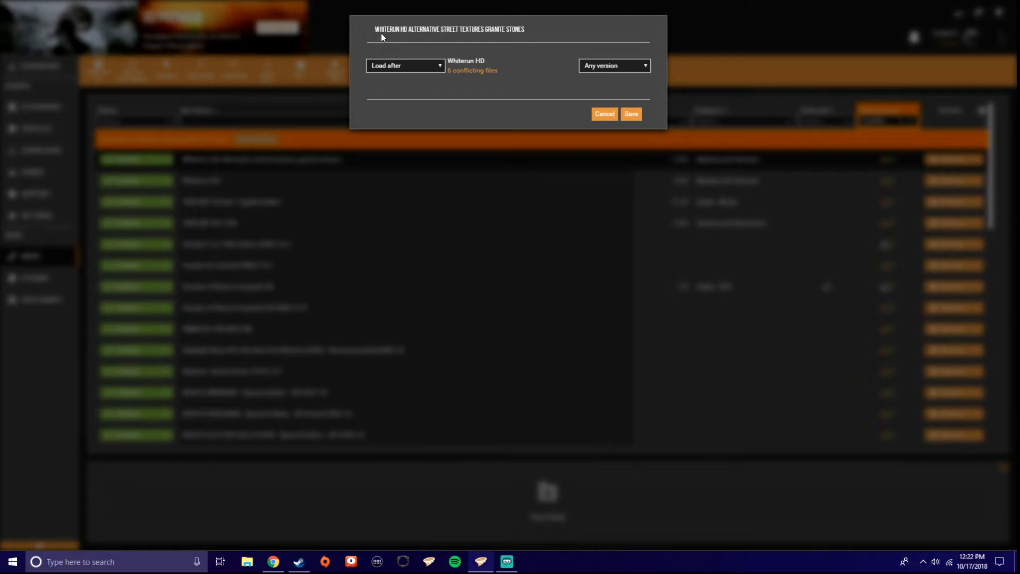
{"action": "mouse_move", "coordinate": [434, 40]}
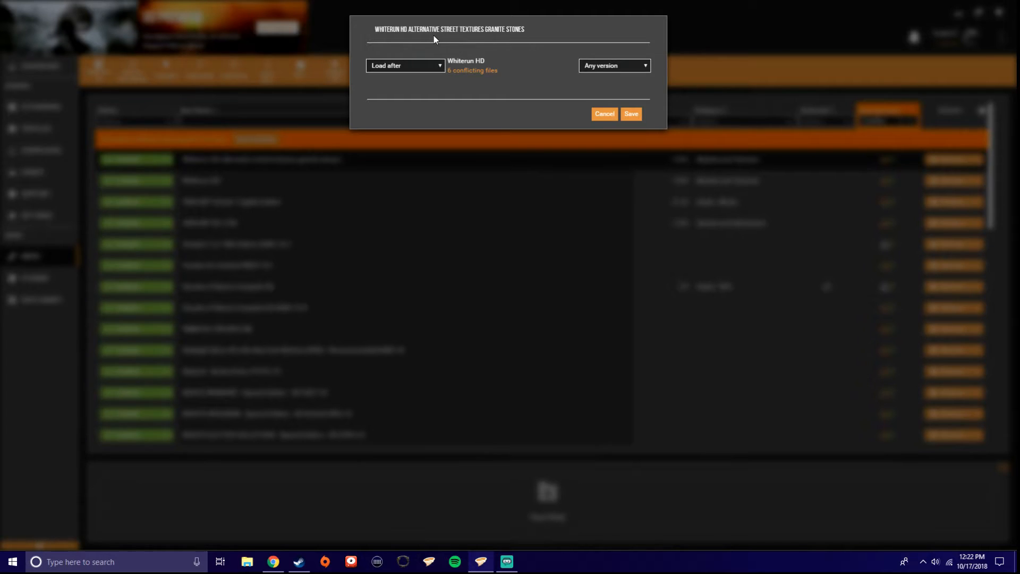
{"action": "mouse_move", "coordinate": [460, 115]}
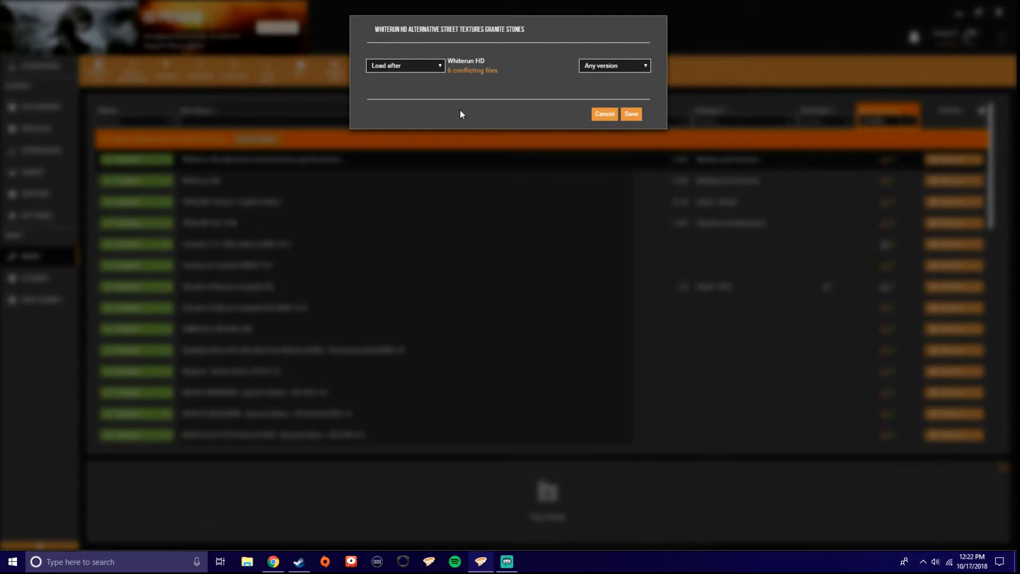
Keep the granite stones mod's rule as 'Load after' Whiterun HD
{"action": "left_click", "coordinate": [403, 65]}
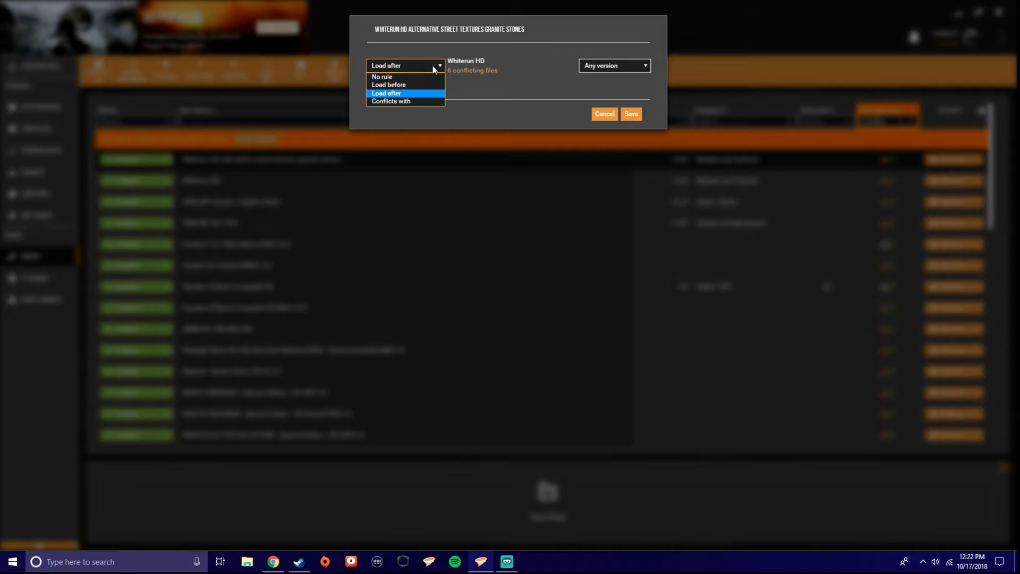
{"action": "mouse_move", "coordinate": [406, 84]}
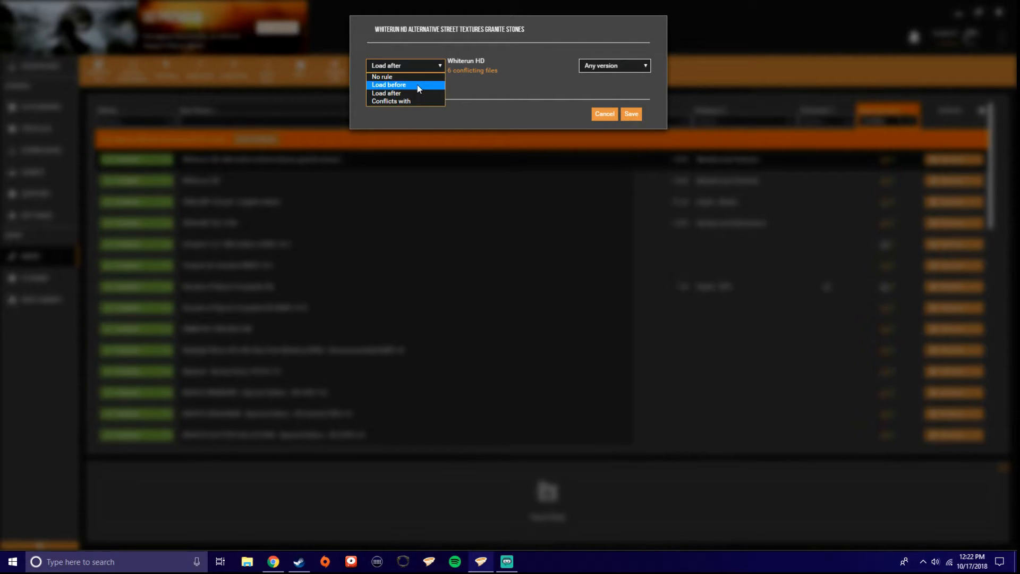
{"action": "mouse_move", "coordinate": [406, 93]}
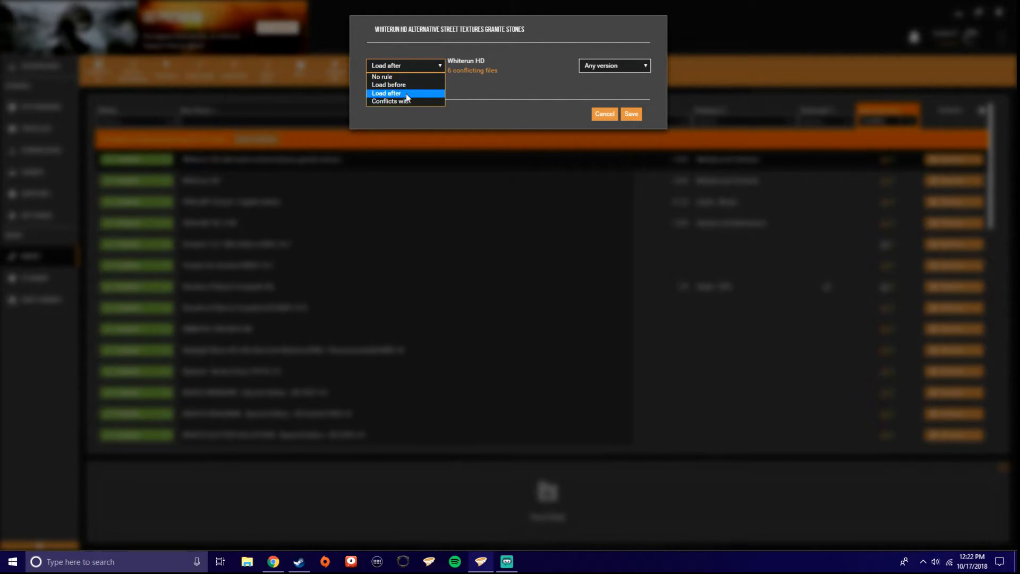
{"action": "mouse_move", "coordinate": [394, 78]}
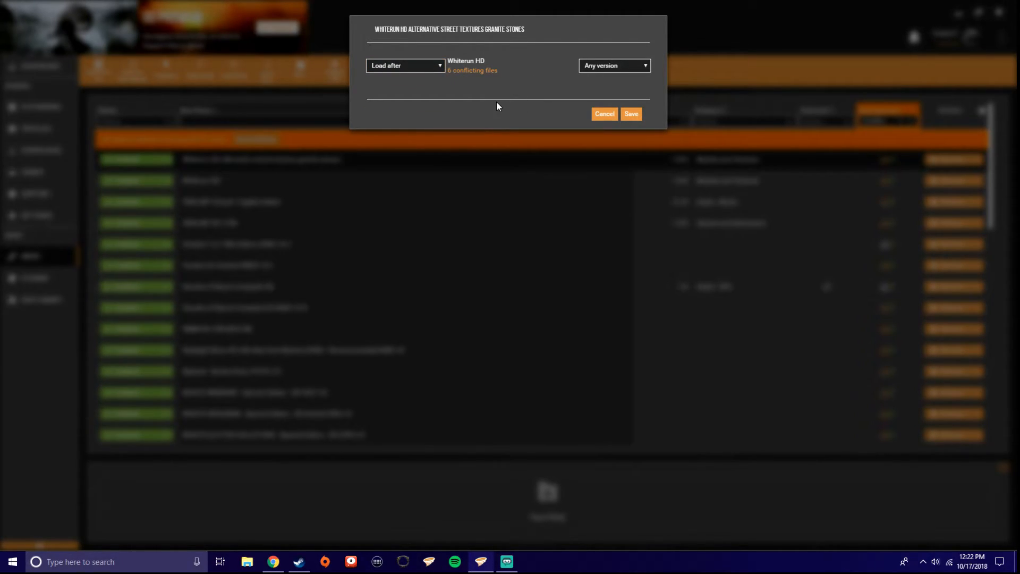
{"action": "mouse_move", "coordinate": [457, 12]}
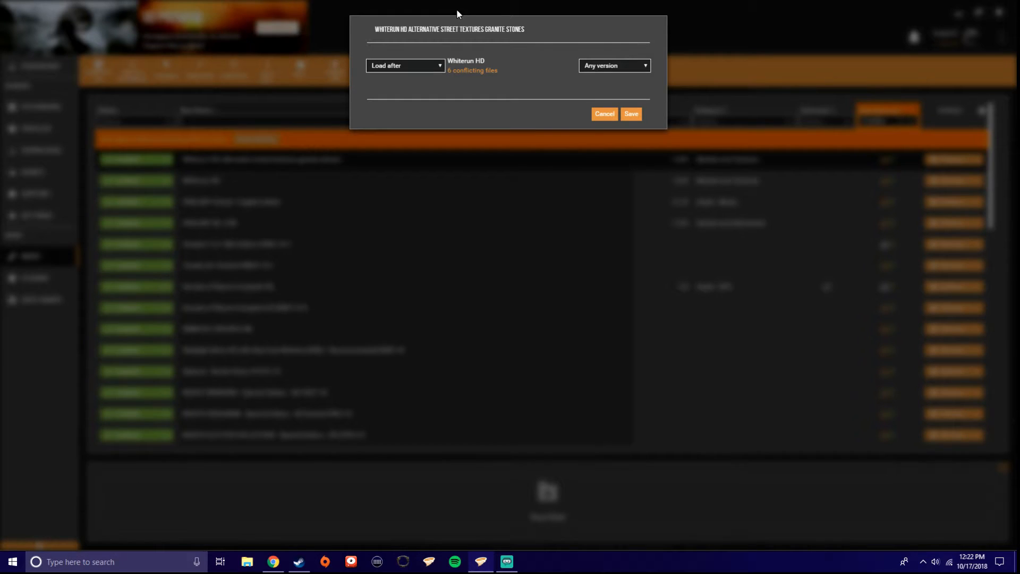
{"action": "mouse_move", "coordinate": [477, 88]}
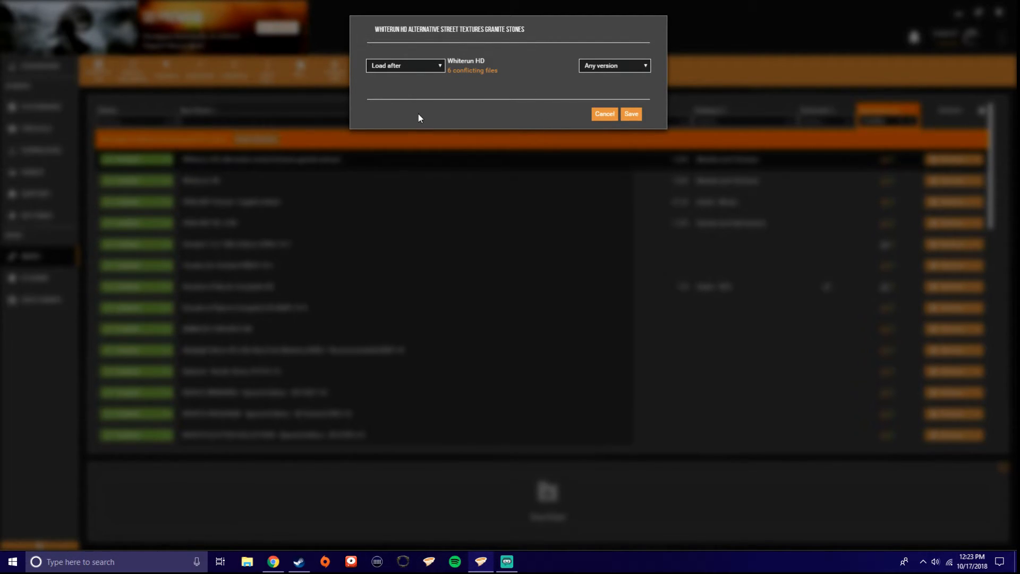
{"action": "mouse_move", "coordinate": [482, 106]}
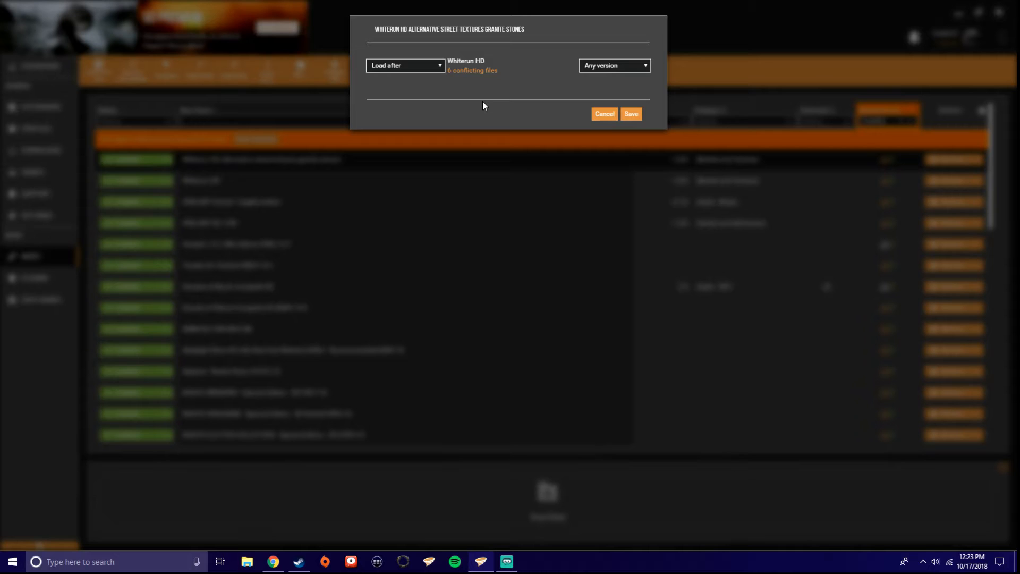
{"action": "mouse_move", "coordinate": [539, 117]}
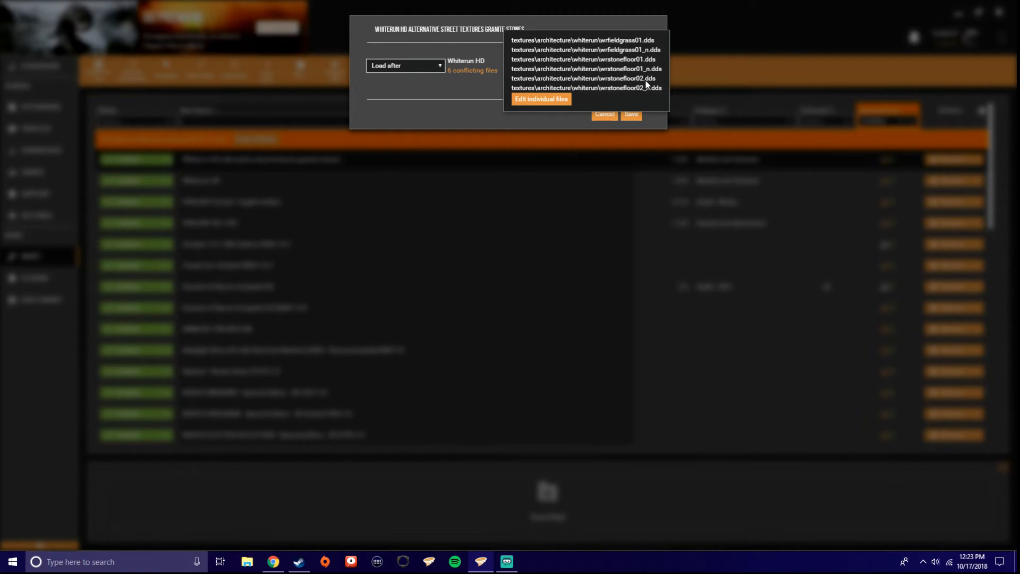
{"action": "mouse_move", "coordinate": [641, 52]}
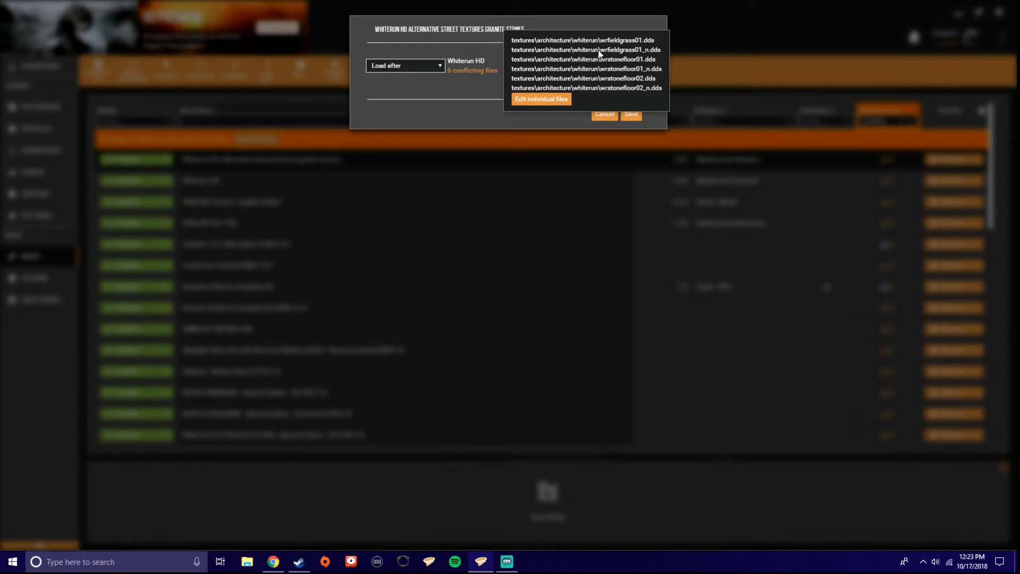
{"action": "mouse_move", "coordinate": [453, 102]}
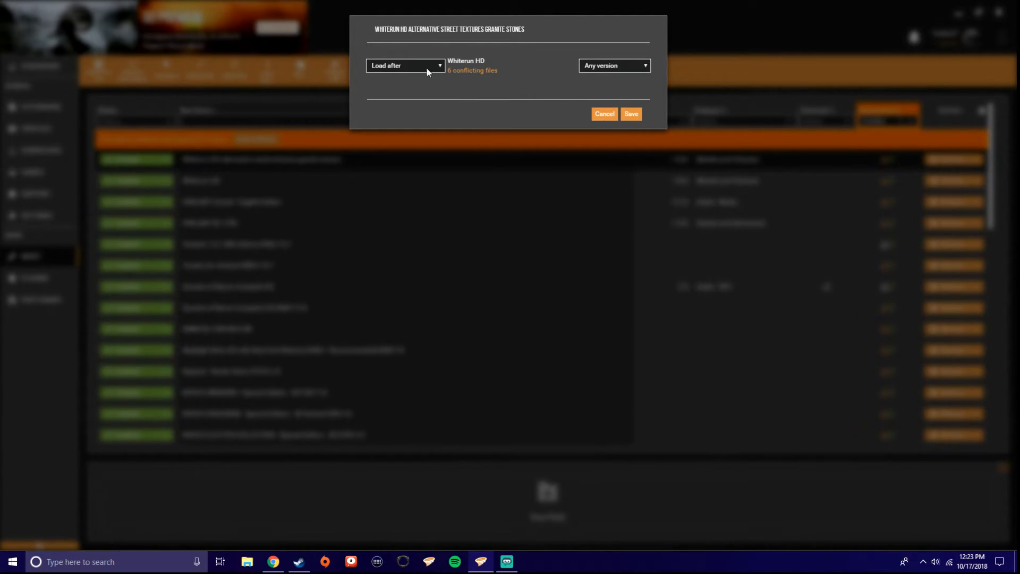
{"action": "mouse_move", "coordinate": [615, 136]}
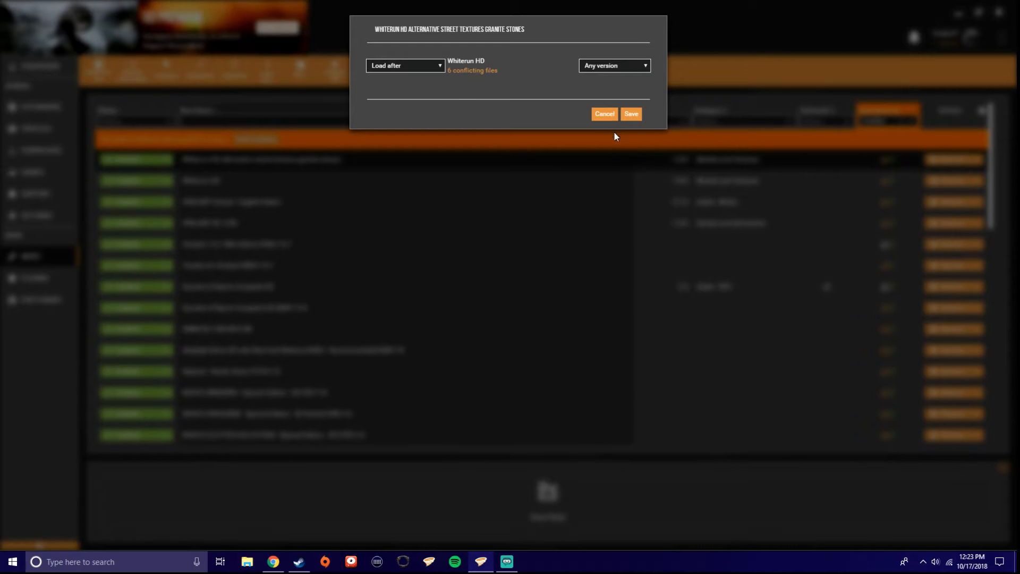
Save the granite stones mod's load-after rule for Whiterun HD
{"action": "left_click", "coordinate": [629, 113]}
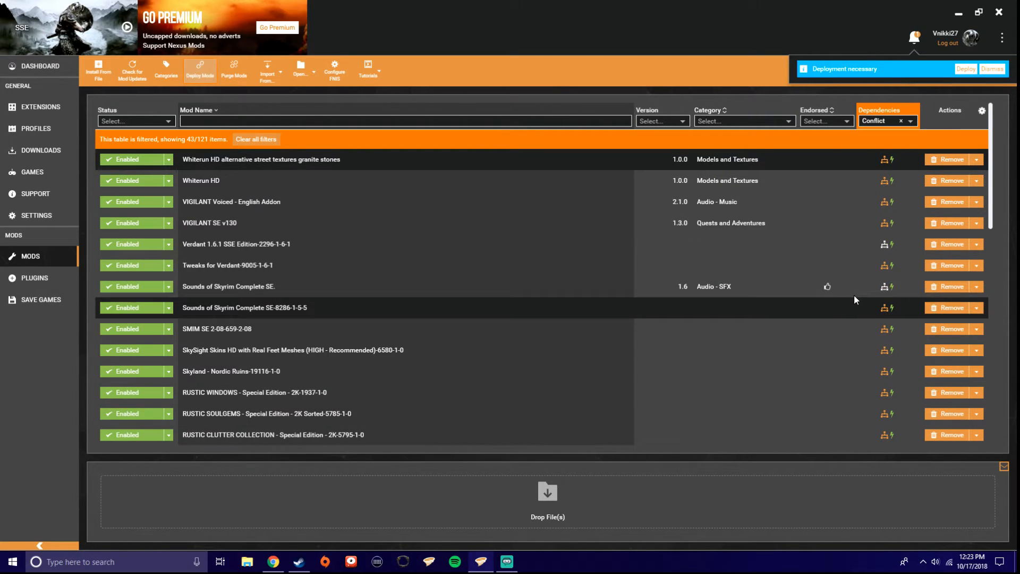
Deploy the mods from the 'Deployment necessary' notice and wait for completion
{"action": "left_click", "coordinate": [200, 70]}
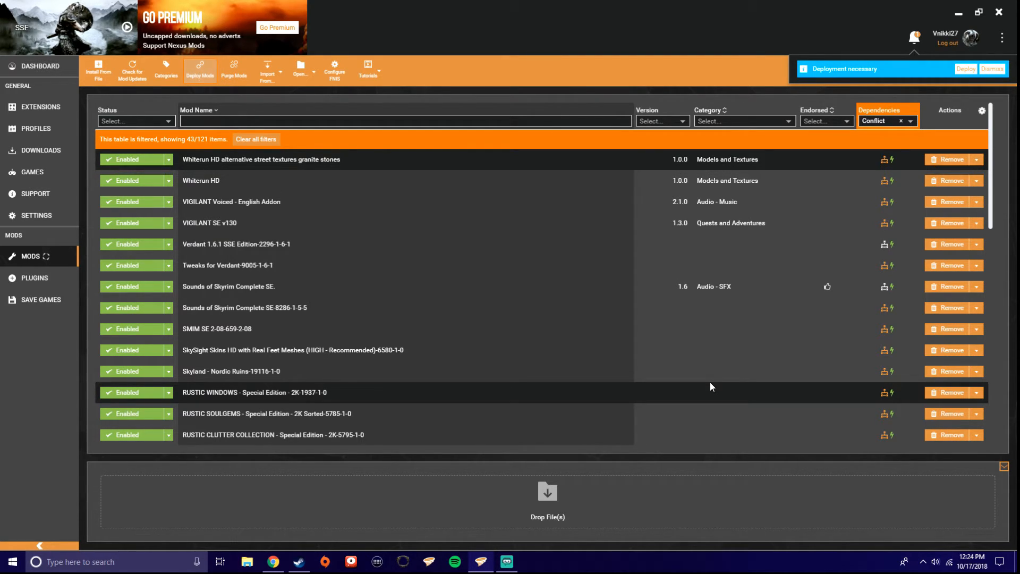
{"action": "left_click", "coordinate": [200, 70]}
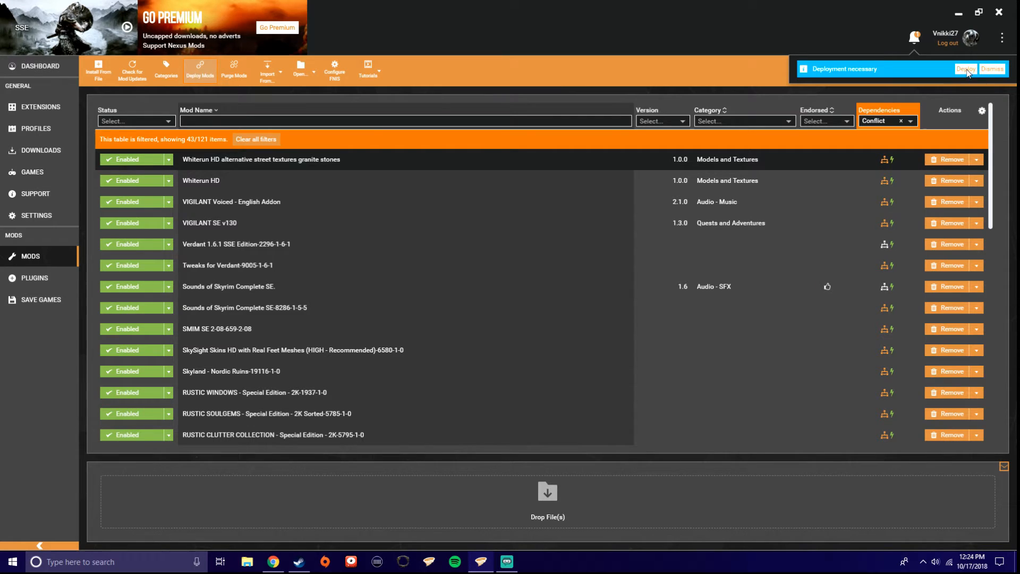
{"action": "left_click", "coordinate": [967, 68]}
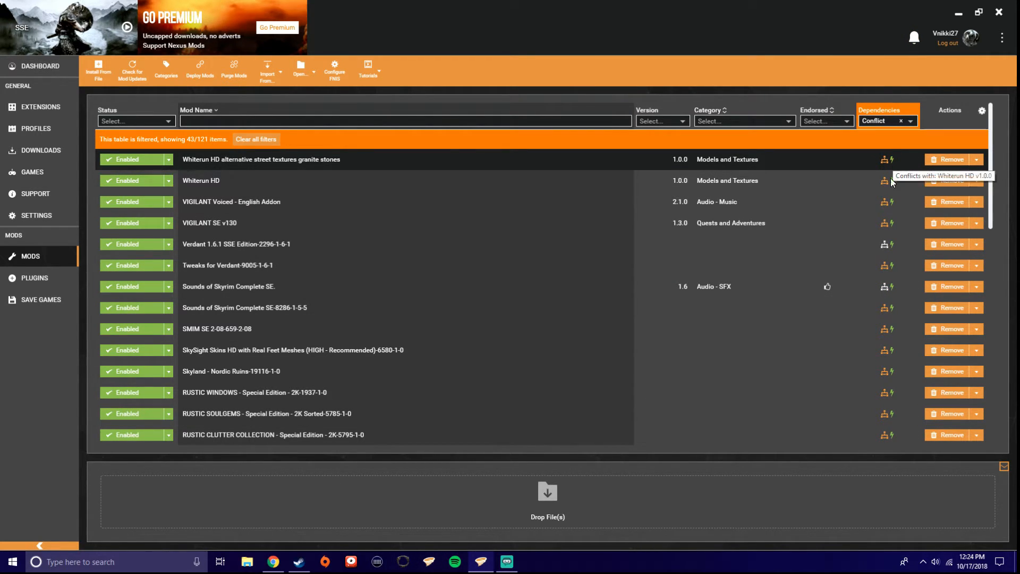
{"action": "mouse_move", "coordinate": [661, 540]}
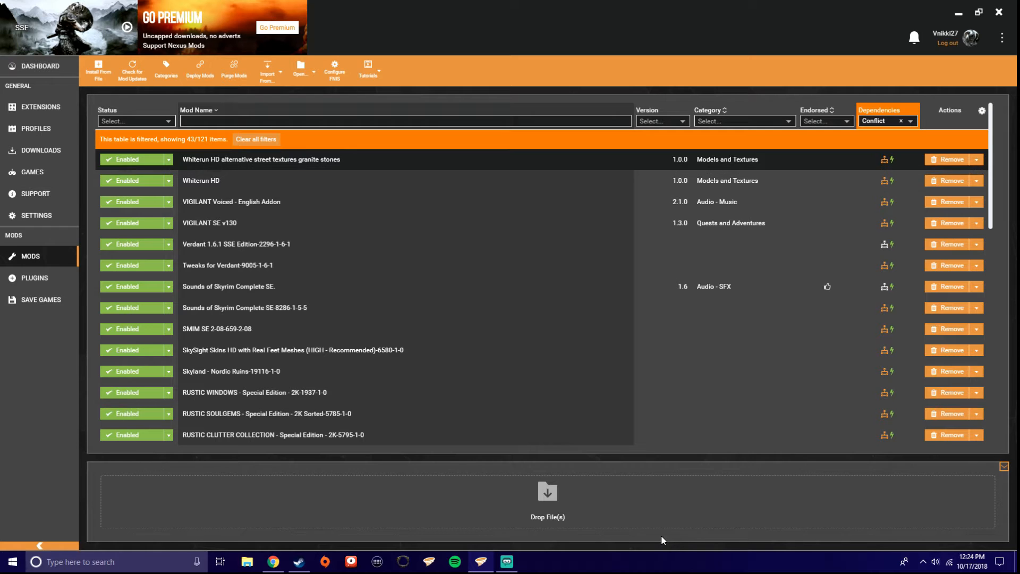
{"action": "mouse_move", "coordinate": [677, 494]}
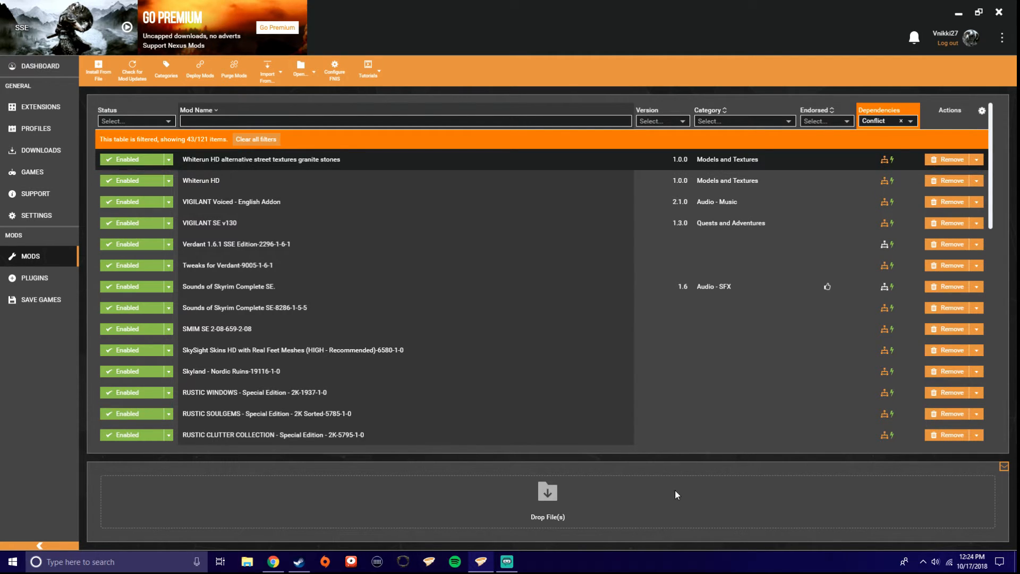
{"action": "scroll", "scroll_direction": "down", "scroll_amount": 3}
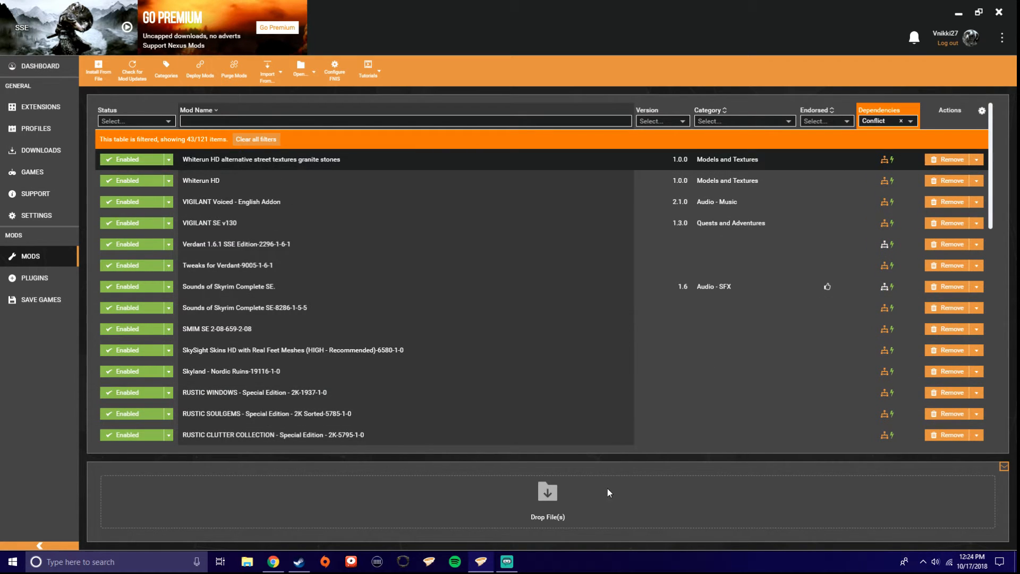
{"action": "mouse_move", "coordinate": [621, 487]}
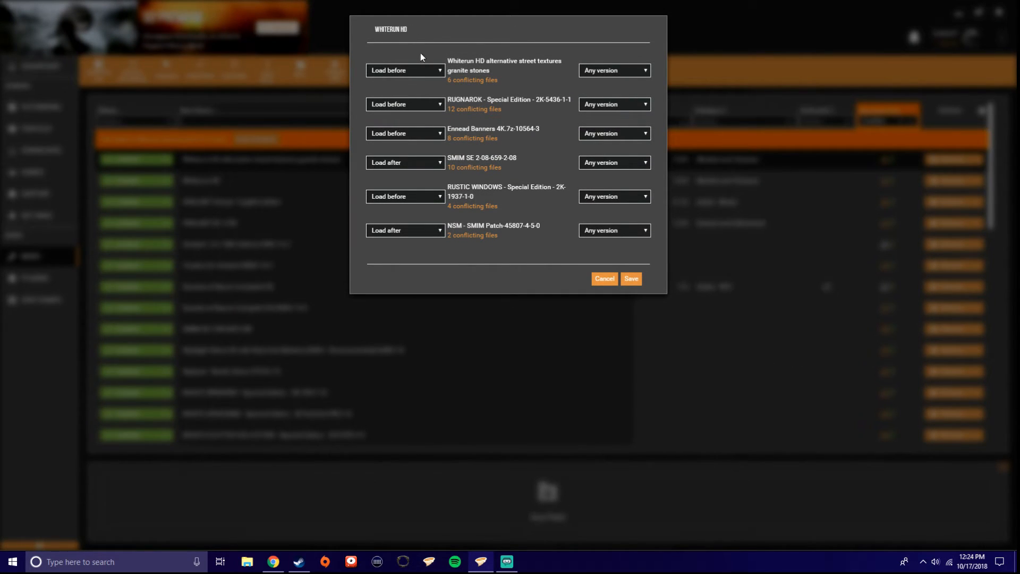
{"action": "mouse_move", "coordinate": [461, 255]}
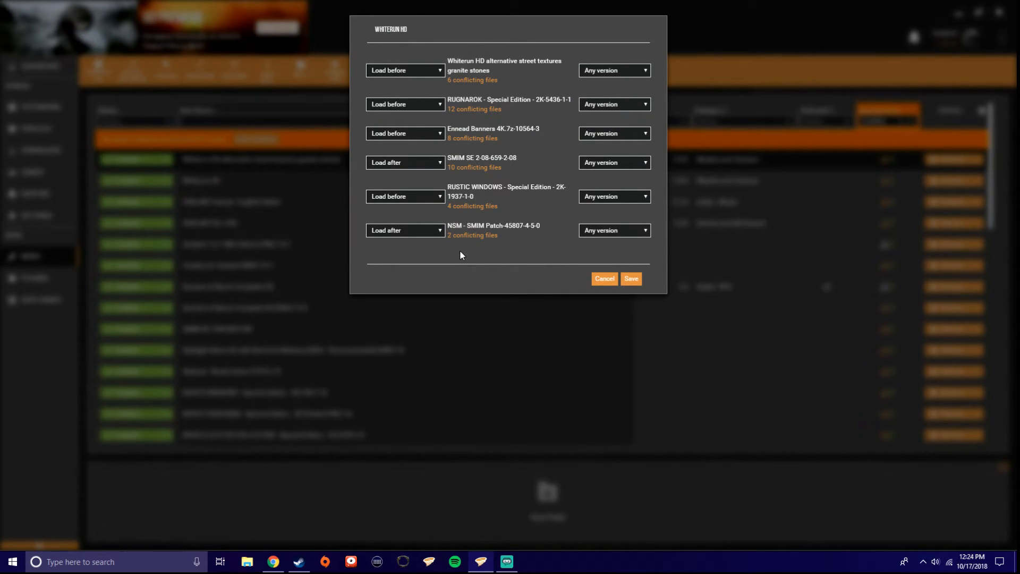
{"action": "mouse_move", "coordinate": [490, 60]}
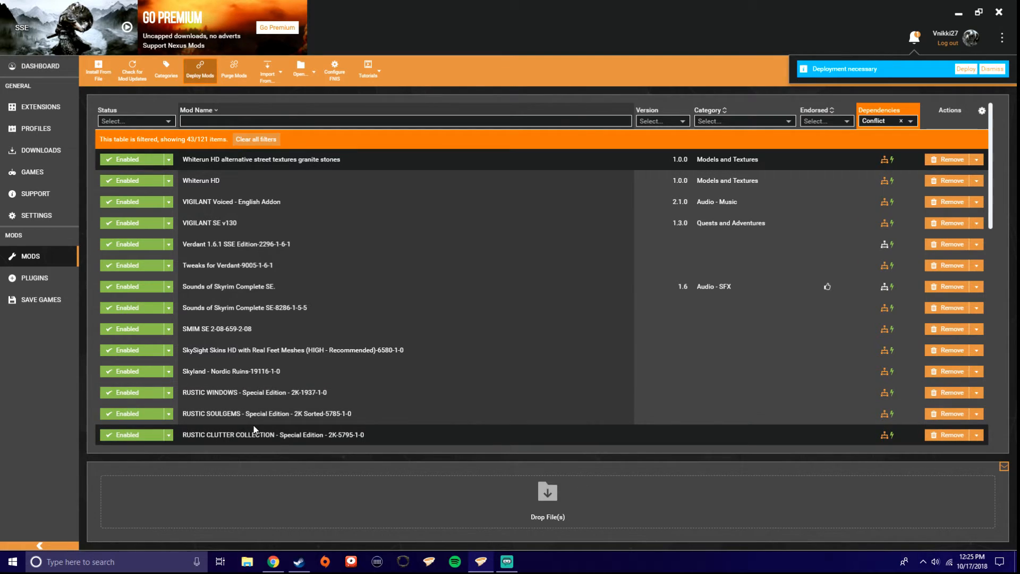
{"action": "mouse_move", "coordinate": [270, 447]}
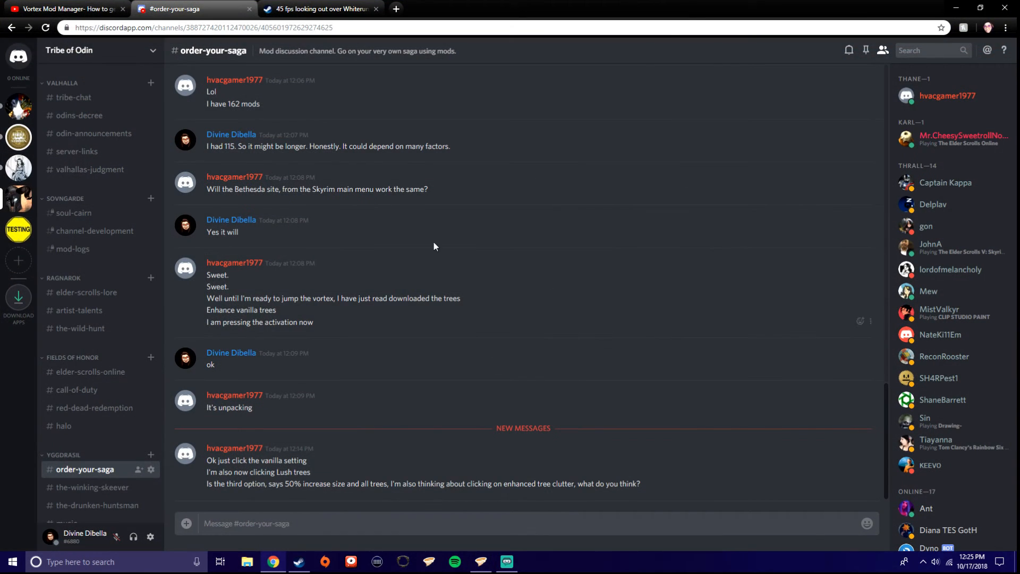
Browse Nexus Mods to Skyrim Special Edition and open the Luxor's Sky HD page
{"action": "left_click", "coordinate": [396, 9]}
{"action": "type", "text": "https://www.nexusmods.com"}
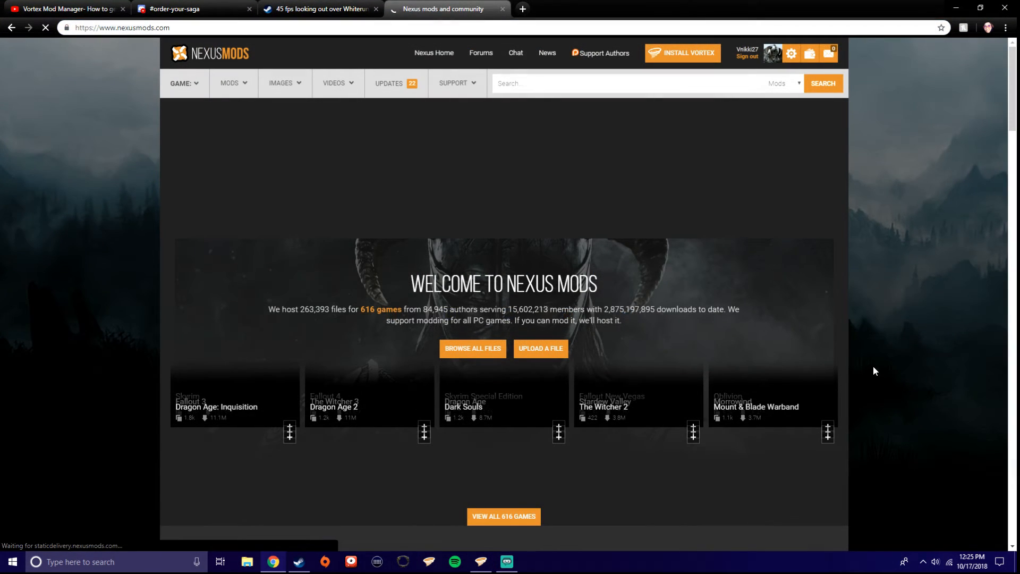
{"action": "left_click", "coordinate": [185, 83]}
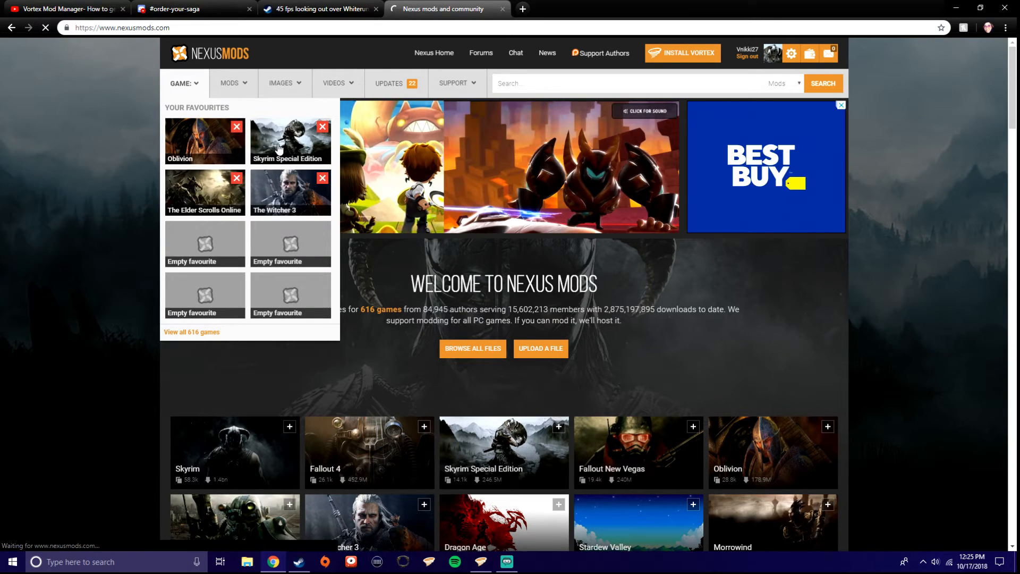
{"action": "left_click", "coordinate": [291, 138]}
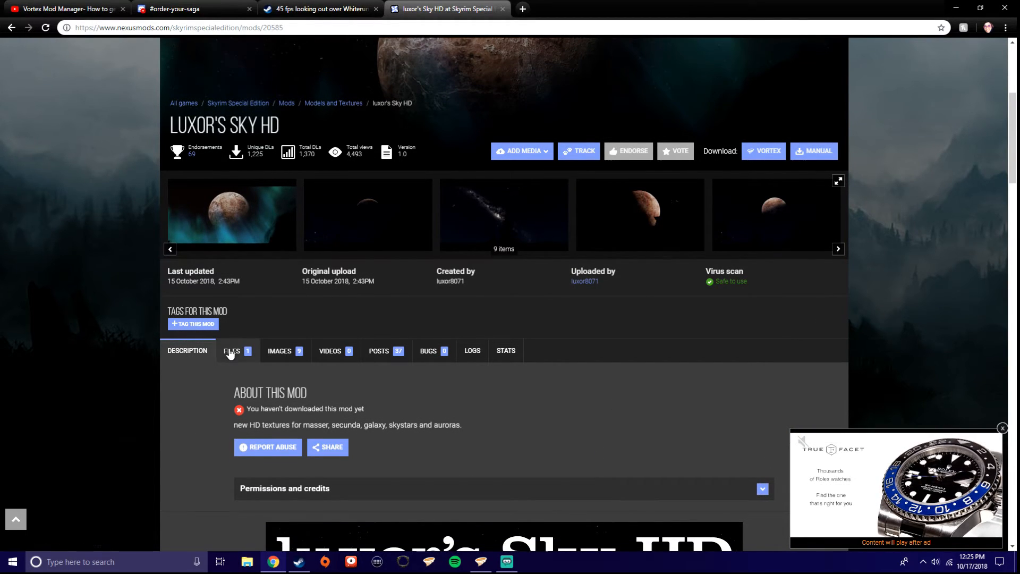
Send Luxor's Sky HD's main file to Vortex via Mod Manager Download and follow it
{"action": "left_click", "coordinate": [232, 350]}
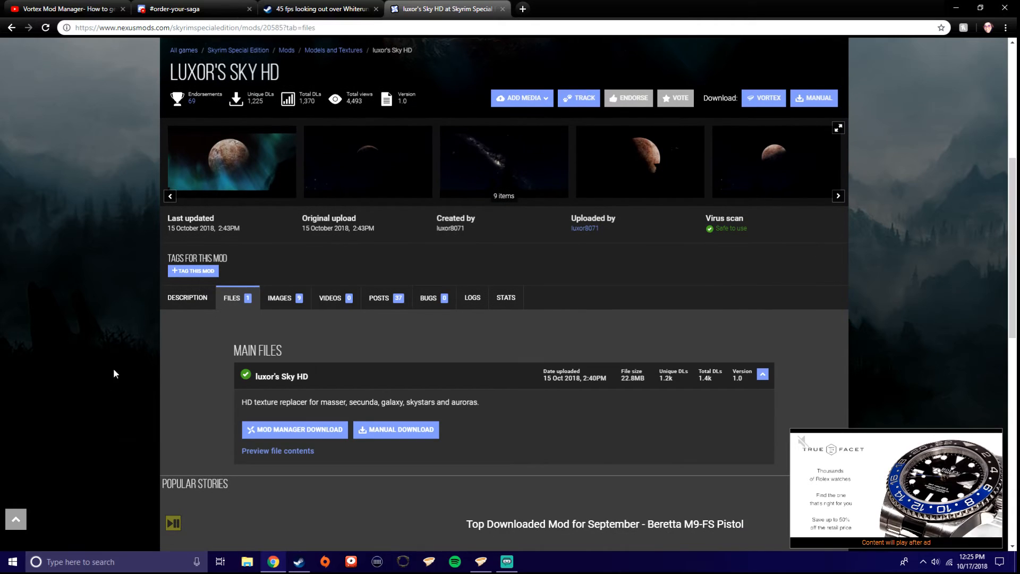
{"action": "scroll", "scroll_direction": "down", "scroll_amount": 3}
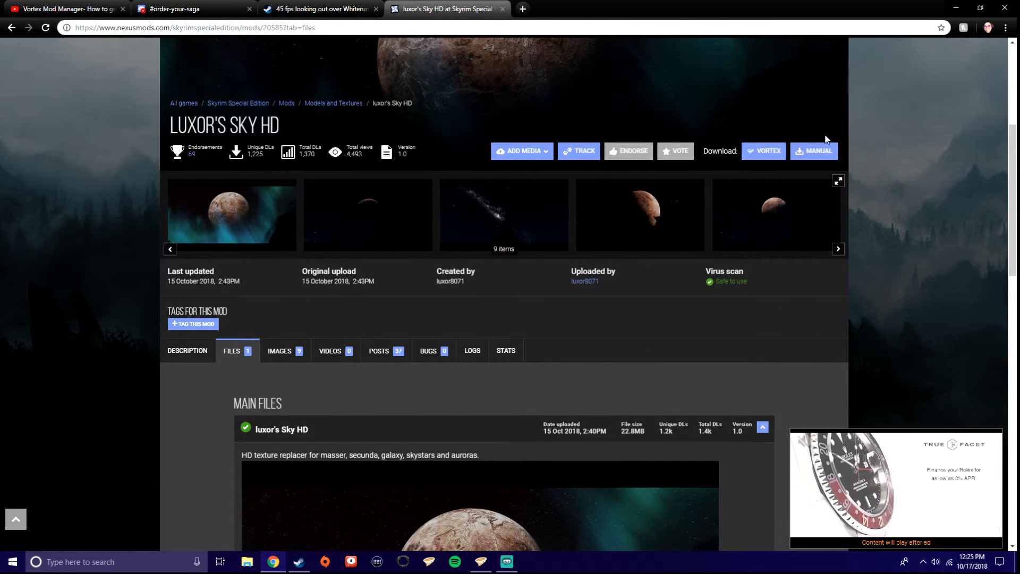
{"action": "scroll", "scroll_direction": "down", "scroll_amount": 3}
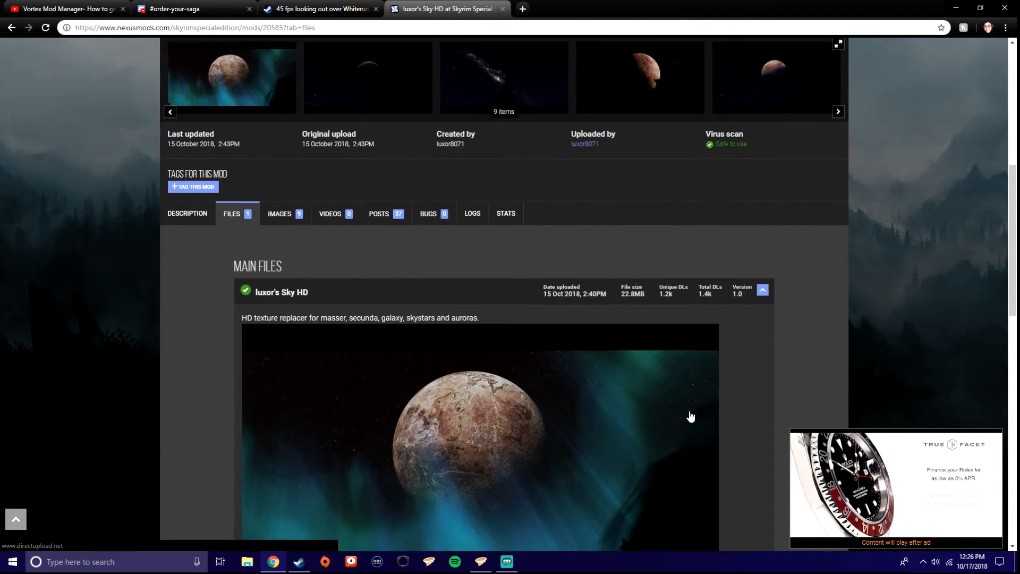
{"action": "scroll", "scroll_direction": "down", "scroll_amount": 3}
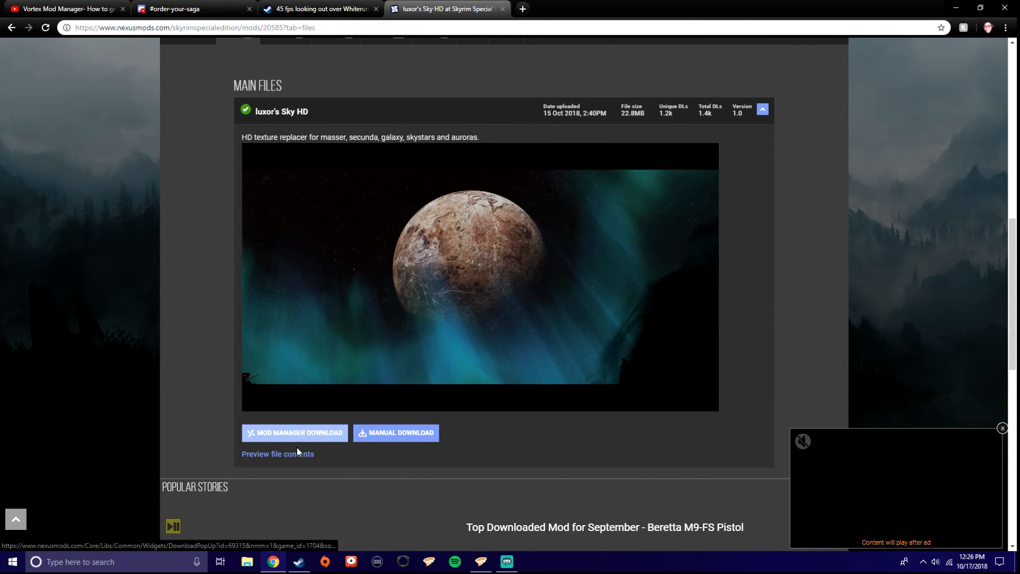
{"action": "left_click", "coordinate": [294, 432]}
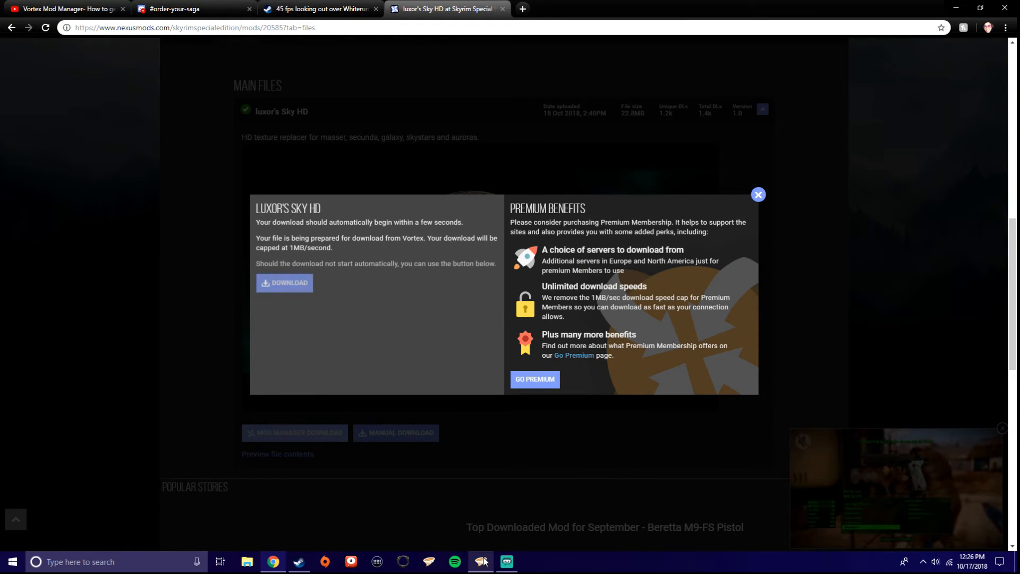
{"action": "left_click", "coordinate": [481, 562]}
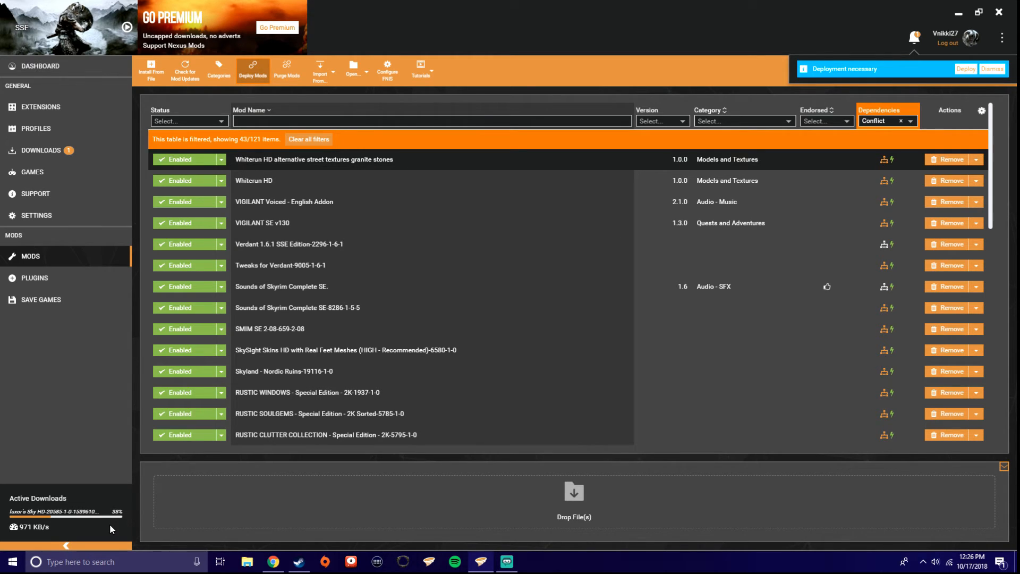
{"action": "mouse_move", "coordinate": [223, 526]}
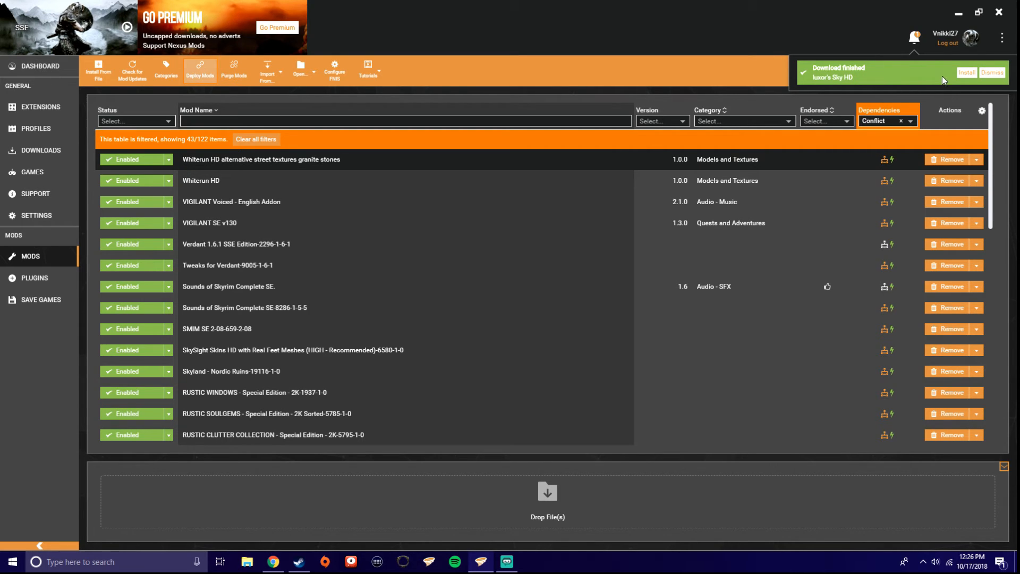
Install and enable the downloaded Luxor's Sky HD, then let the mods deploy
{"action": "left_click", "coordinate": [967, 72]}
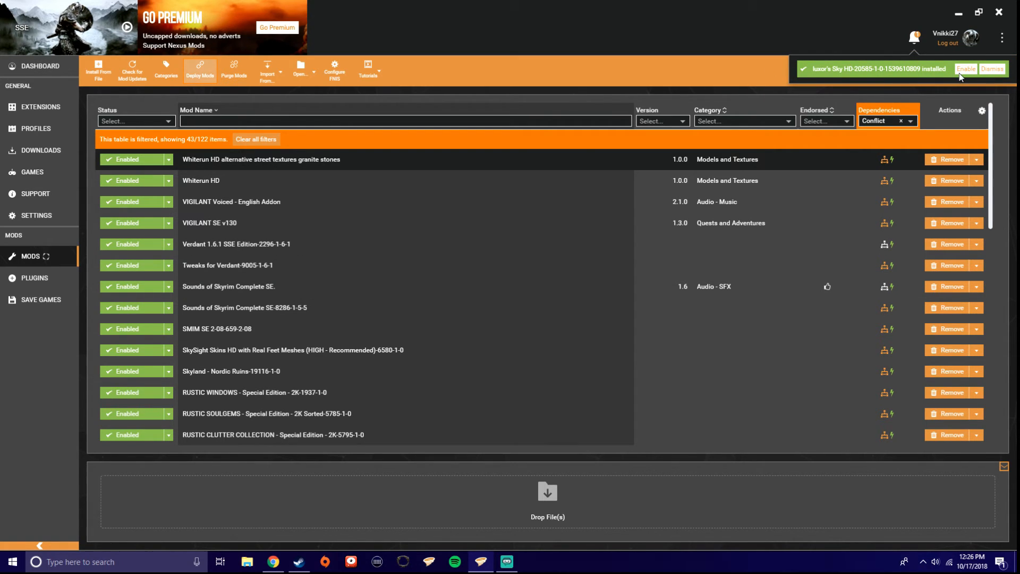
{"action": "left_click", "coordinate": [992, 69]}
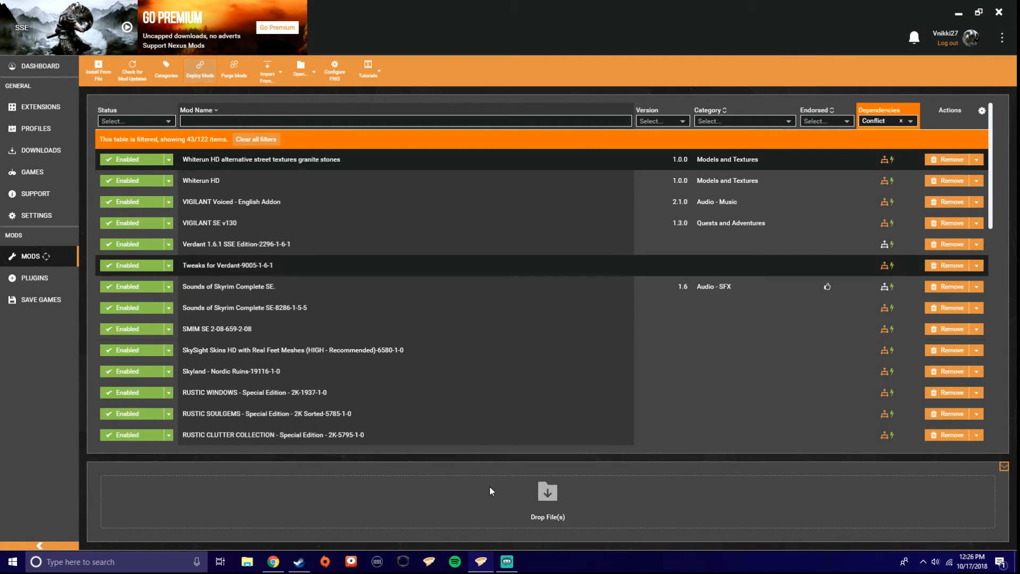
{"action": "left_click", "coordinate": [199, 70]}
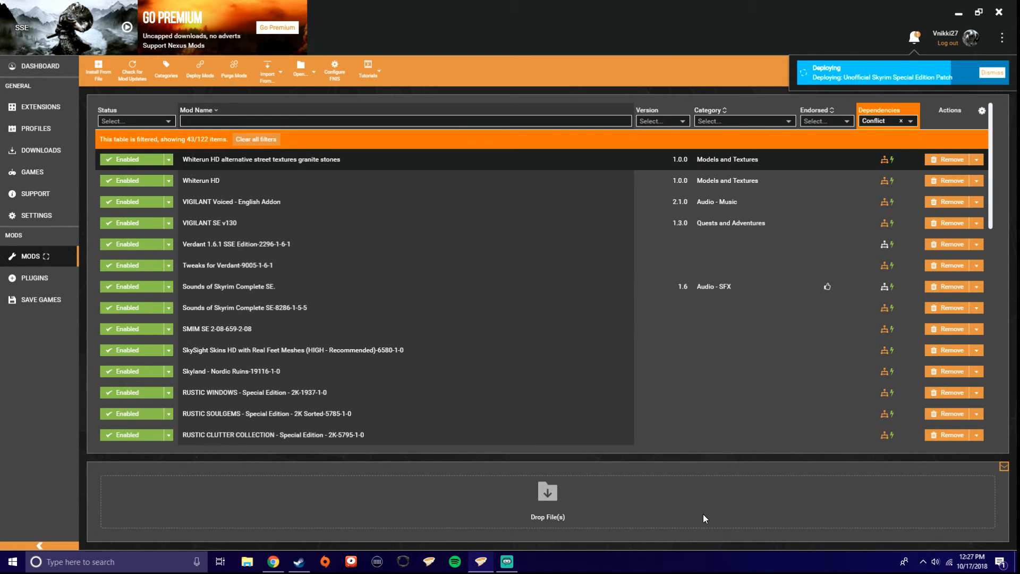
{"action": "left_click", "coordinate": [992, 73]}
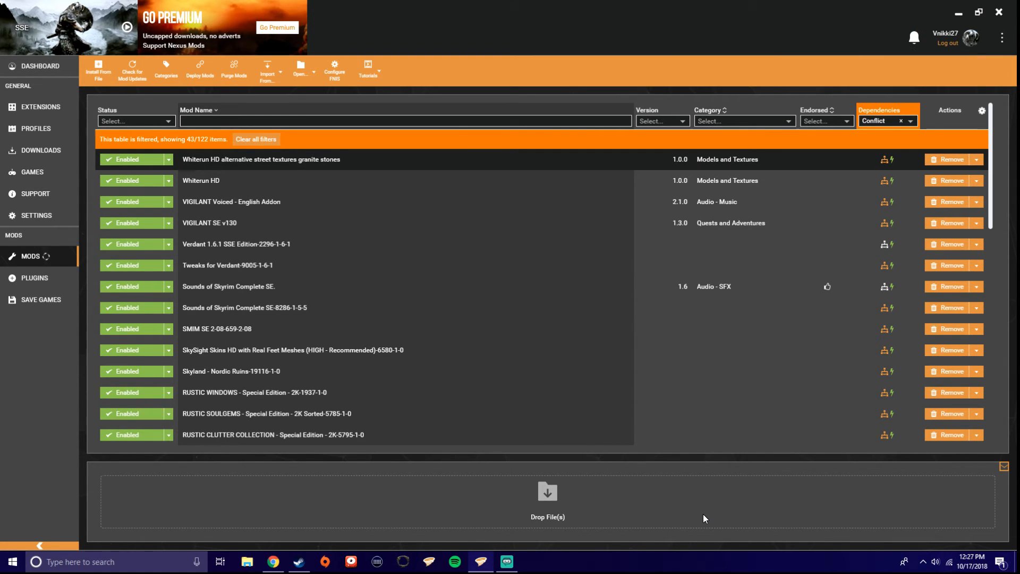
Scroll the mods list and open the Plugins page to view Skyrim SE's load order
{"action": "scroll", "scroll_direction": "down", "scroll_amount": 3}
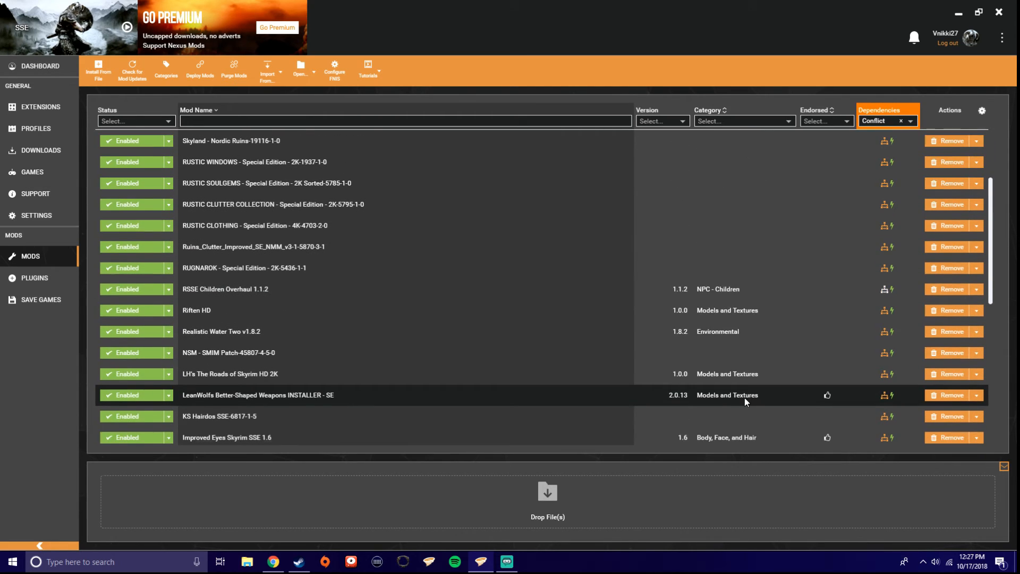
{"action": "scroll", "scroll_direction": "down", "scroll_amount": 3}
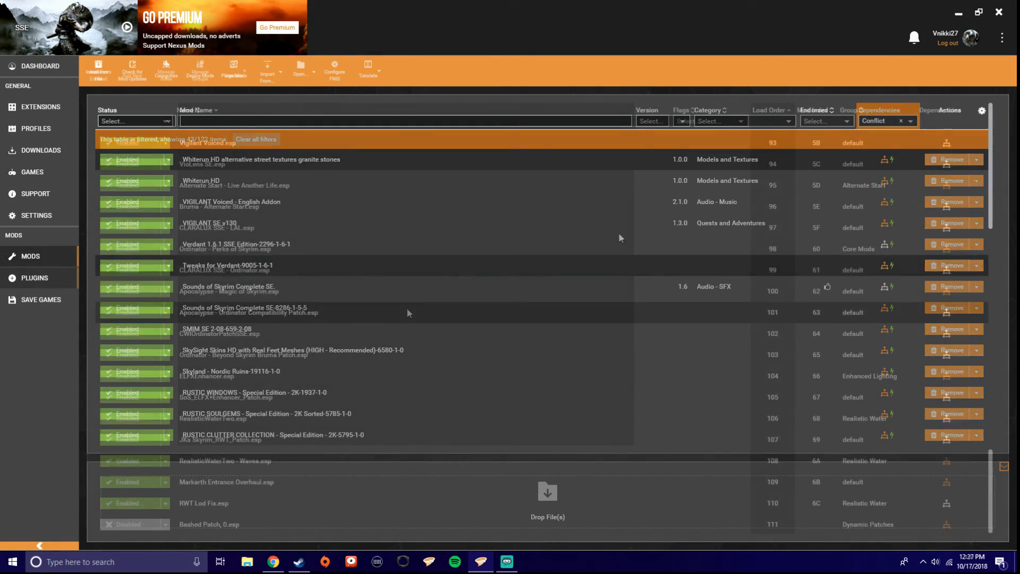
{"action": "left_click", "coordinate": [34, 277]}
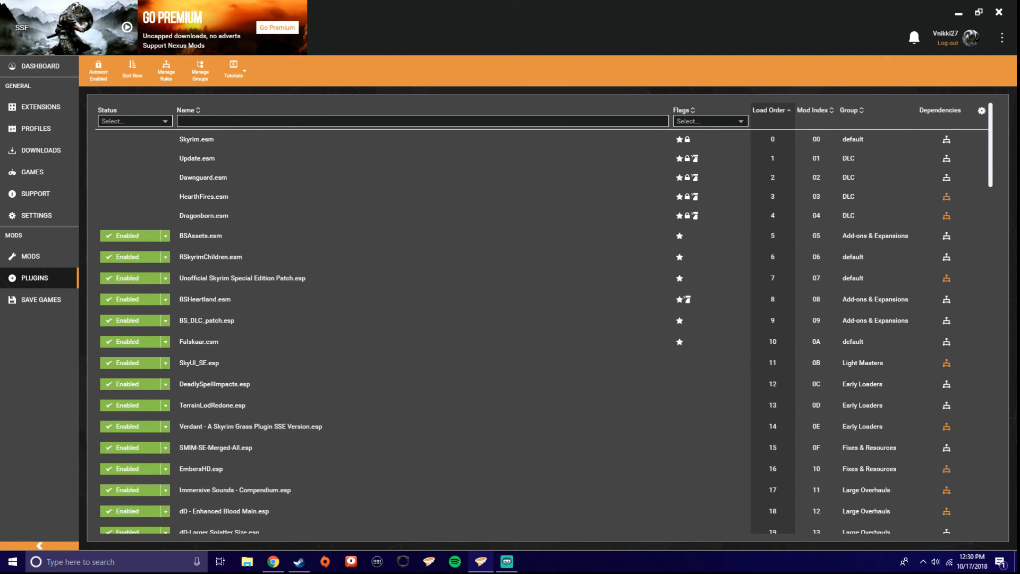
{"action": "left_click", "coordinate": [30, 255]}
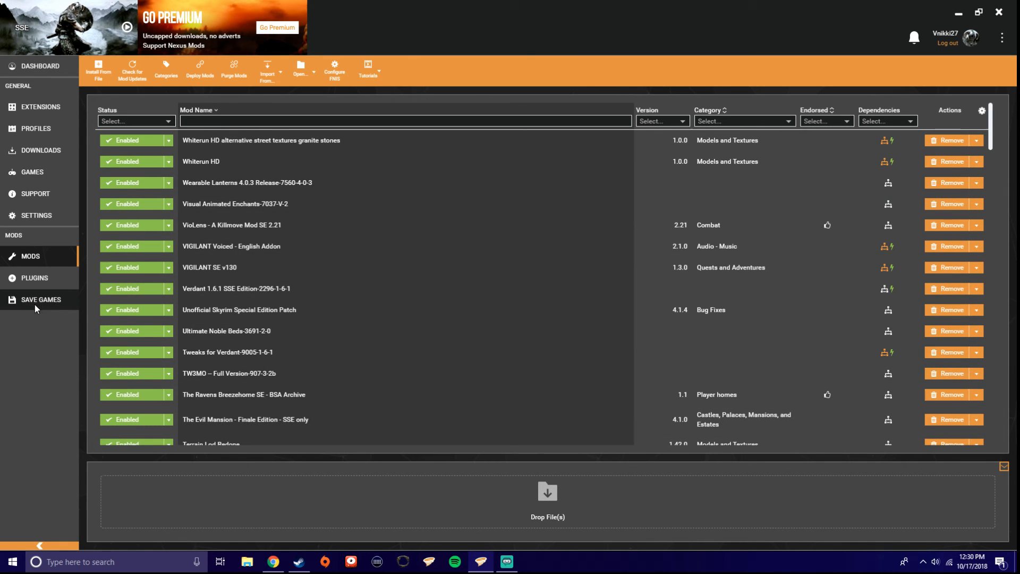
{"action": "left_click", "coordinate": [34, 278]}
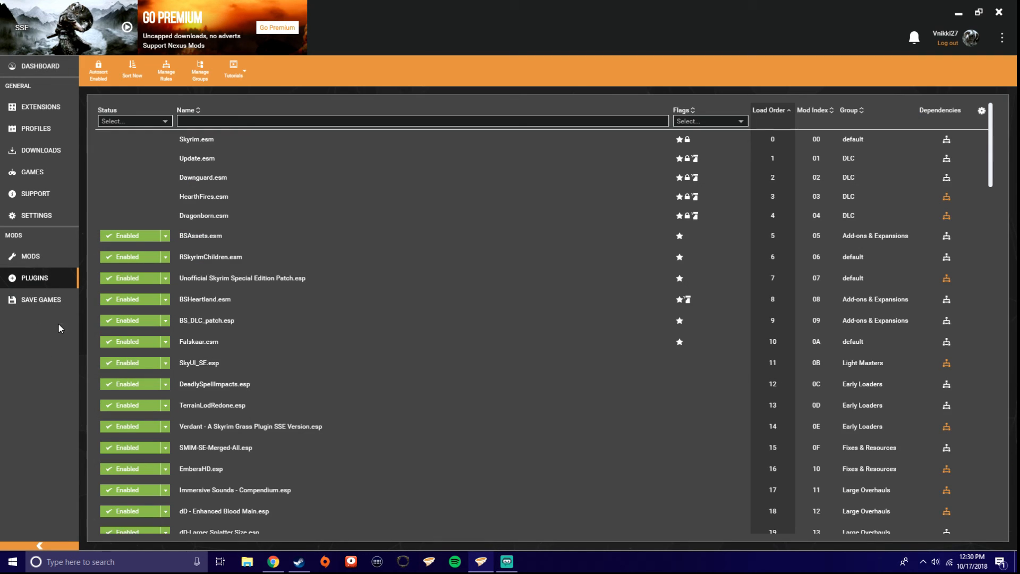
{"action": "mouse_move", "coordinate": [694, 5]}
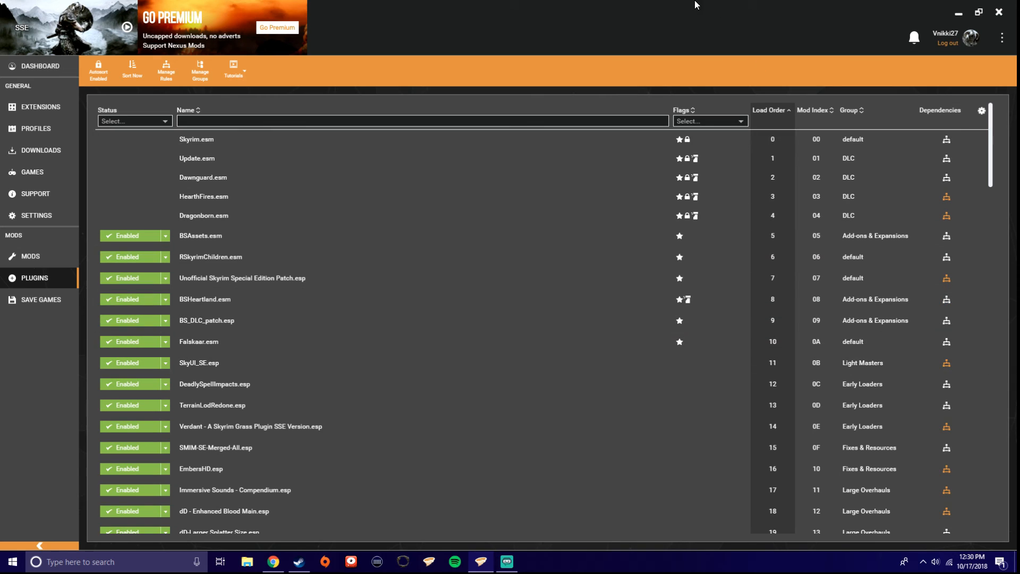